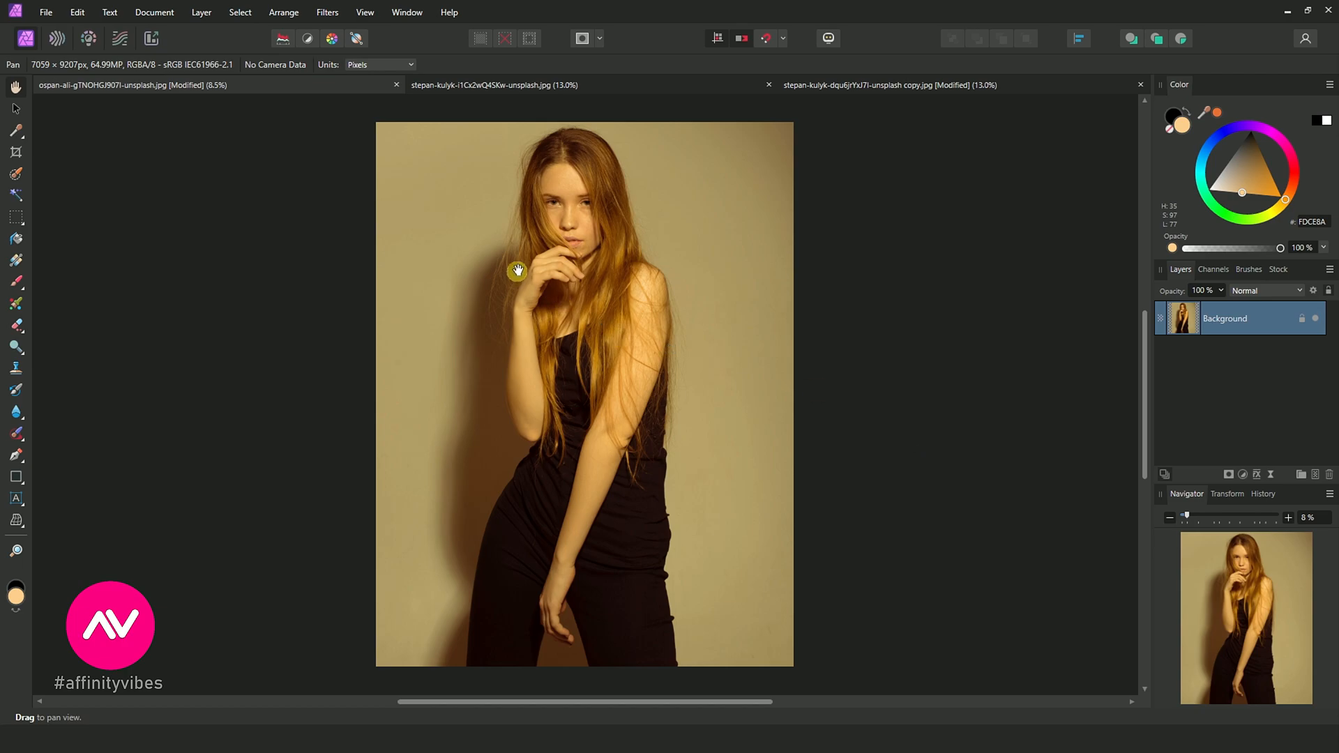
{"action": "mouse_move", "coordinate": [848, 285]}
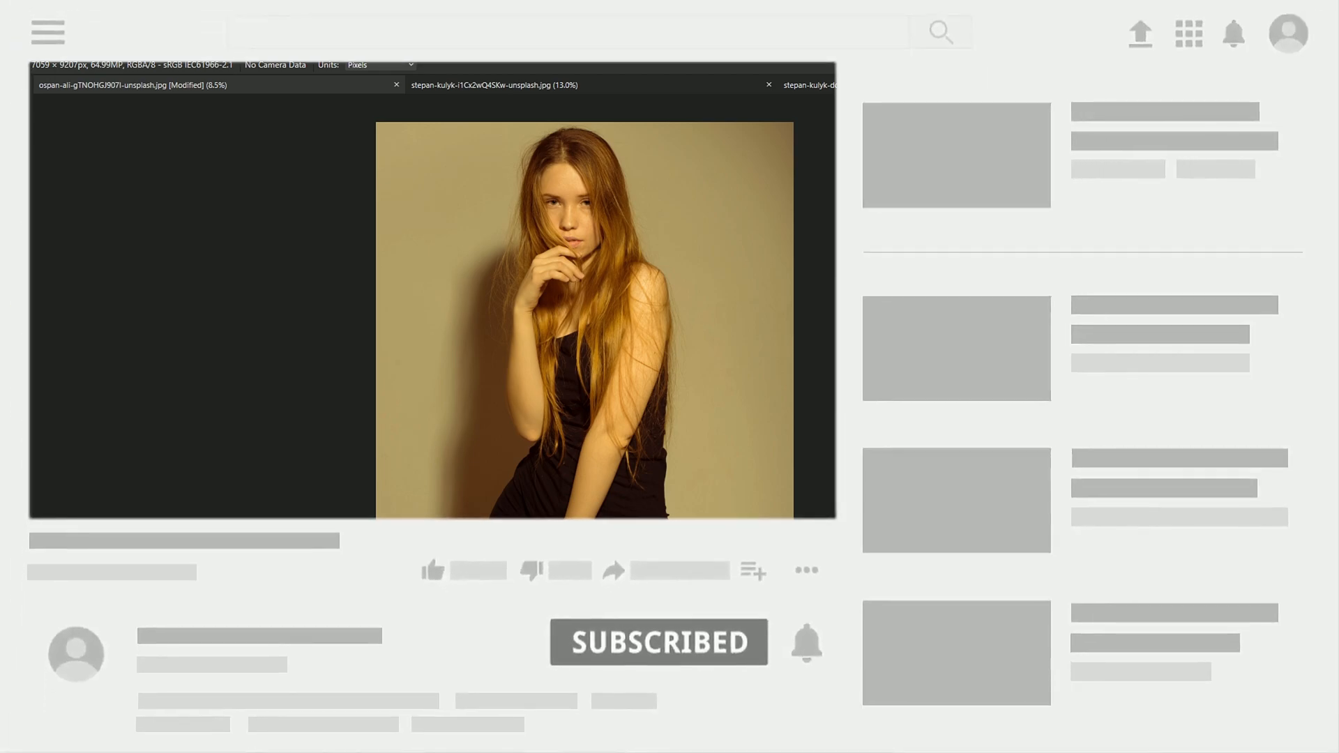
- Duplicate the Background portrait layer and add an empty pixel layer above it
{"action": "left_click", "coordinate": [659, 641]}
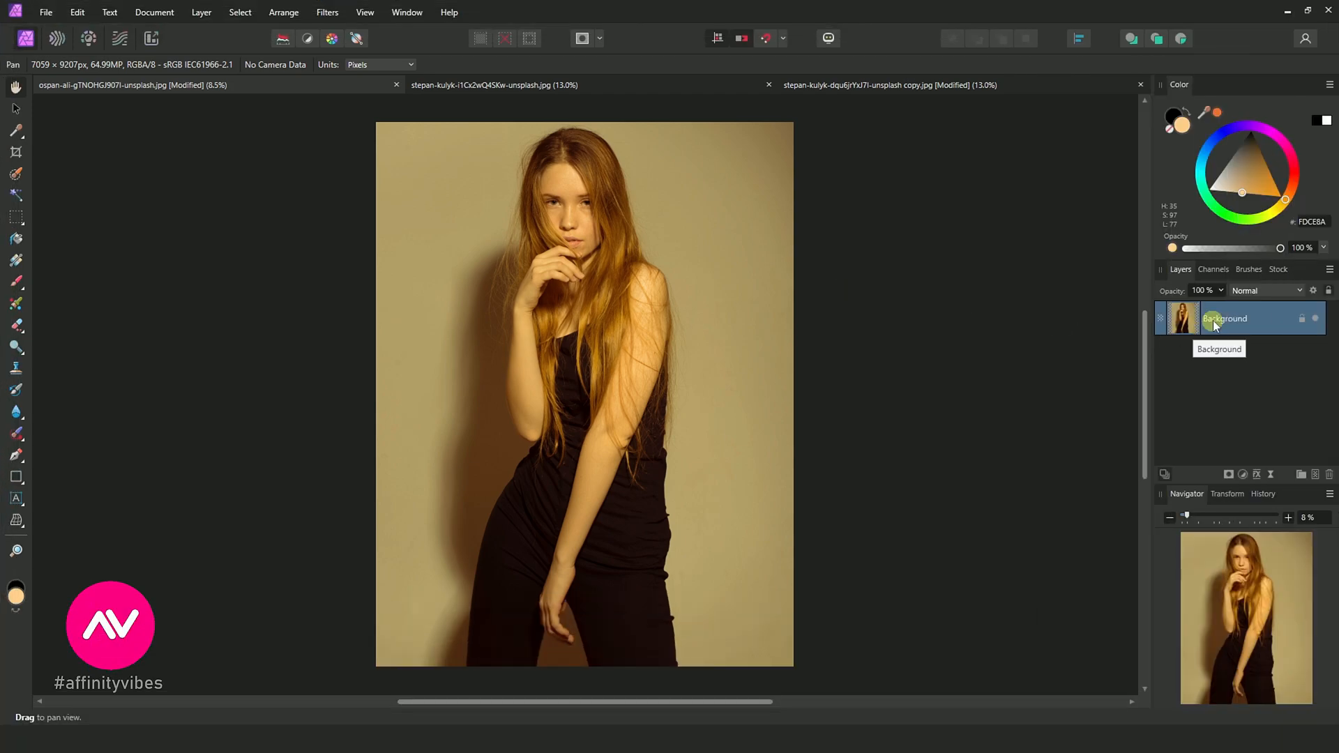
{"action": "right_click", "coordinate": [1225, 318]}
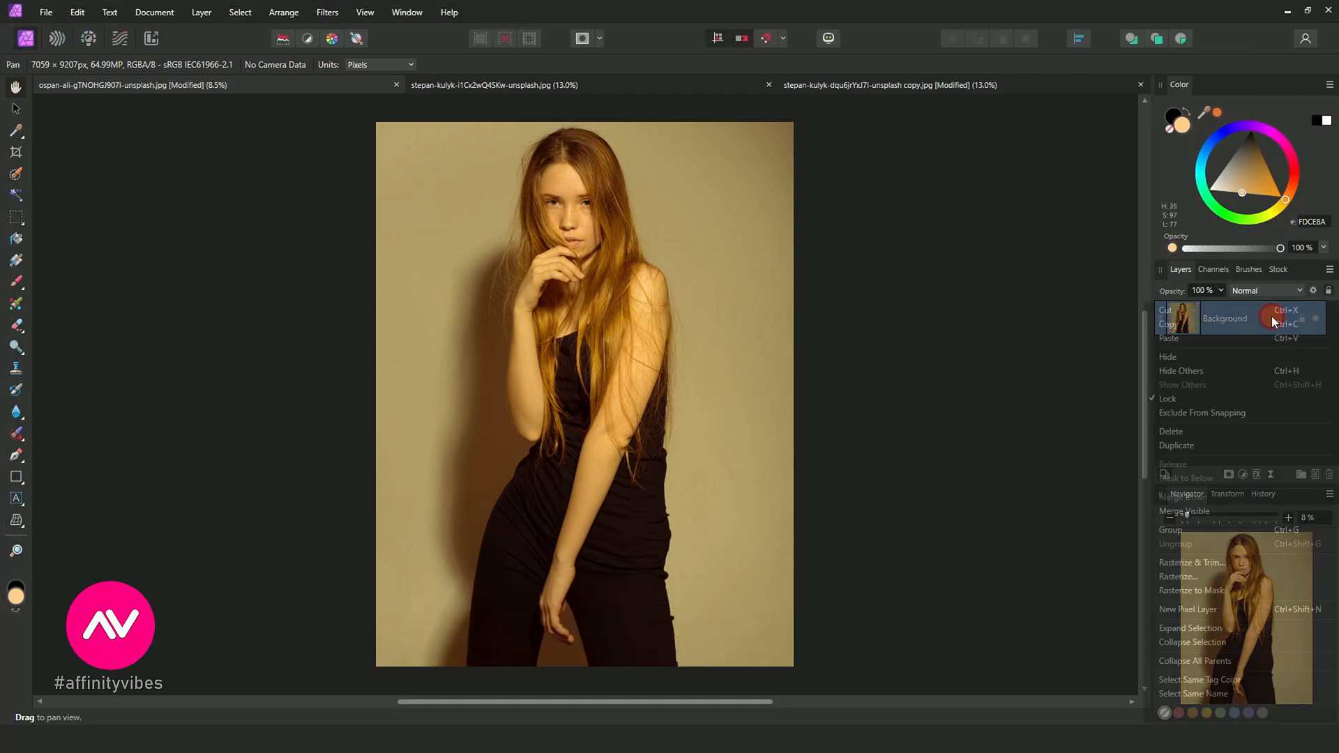
{"action": "left_click", "coordinate": [1178, 445]}
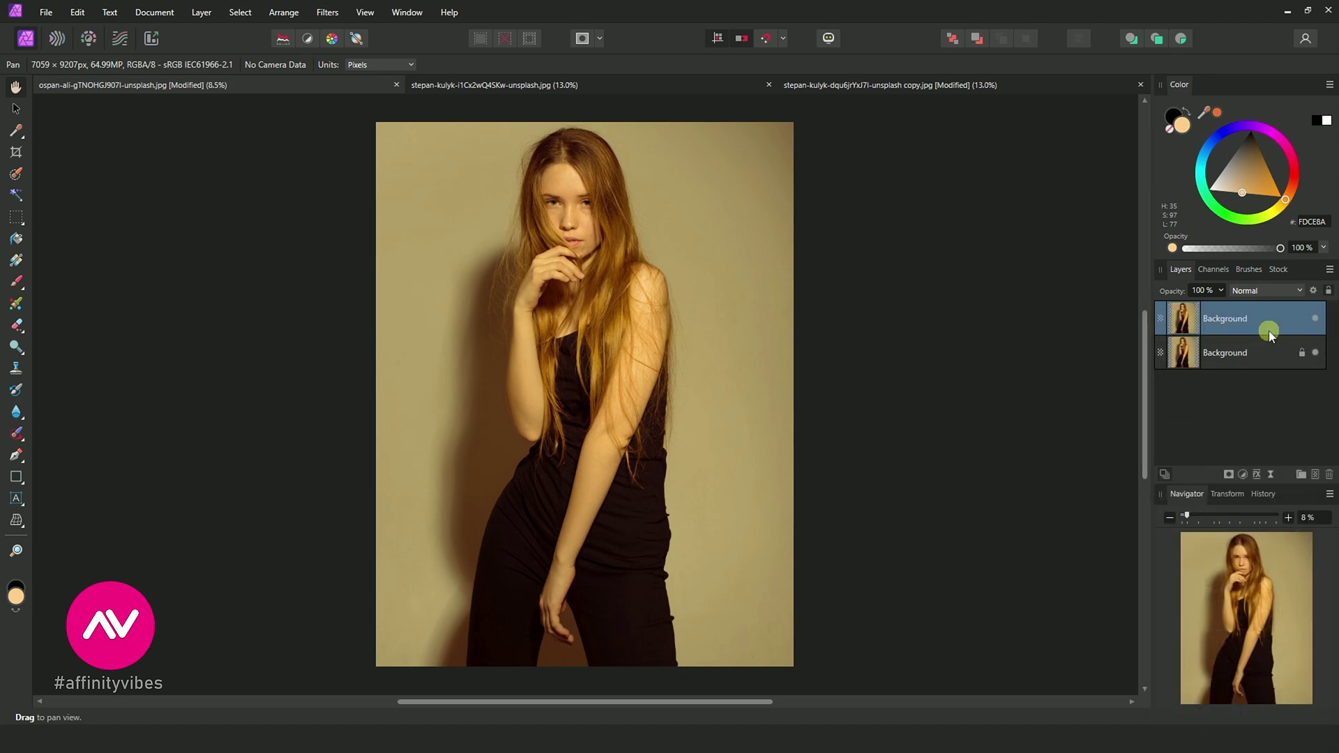
{"action": "mouse_move", "coordinate": [1261, 336]}
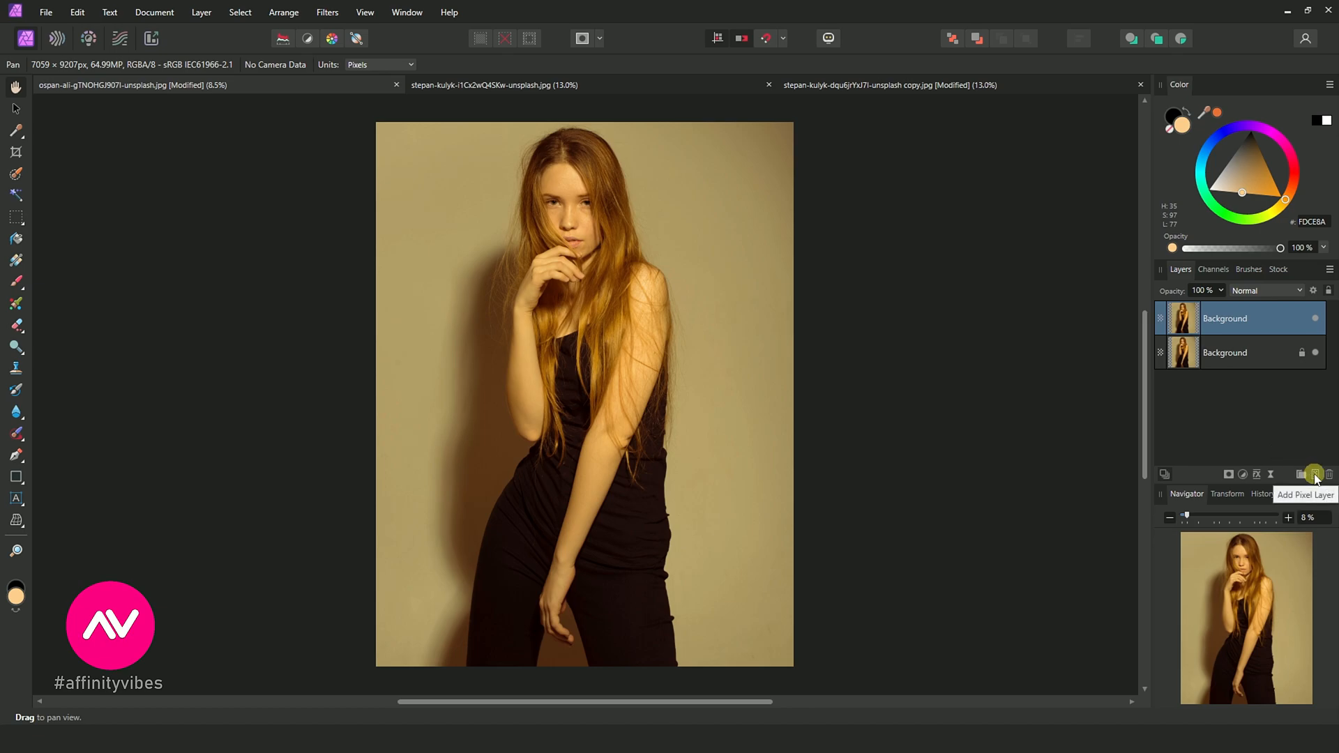
{"action": "left_click", "coordinate": [1314, 474]}
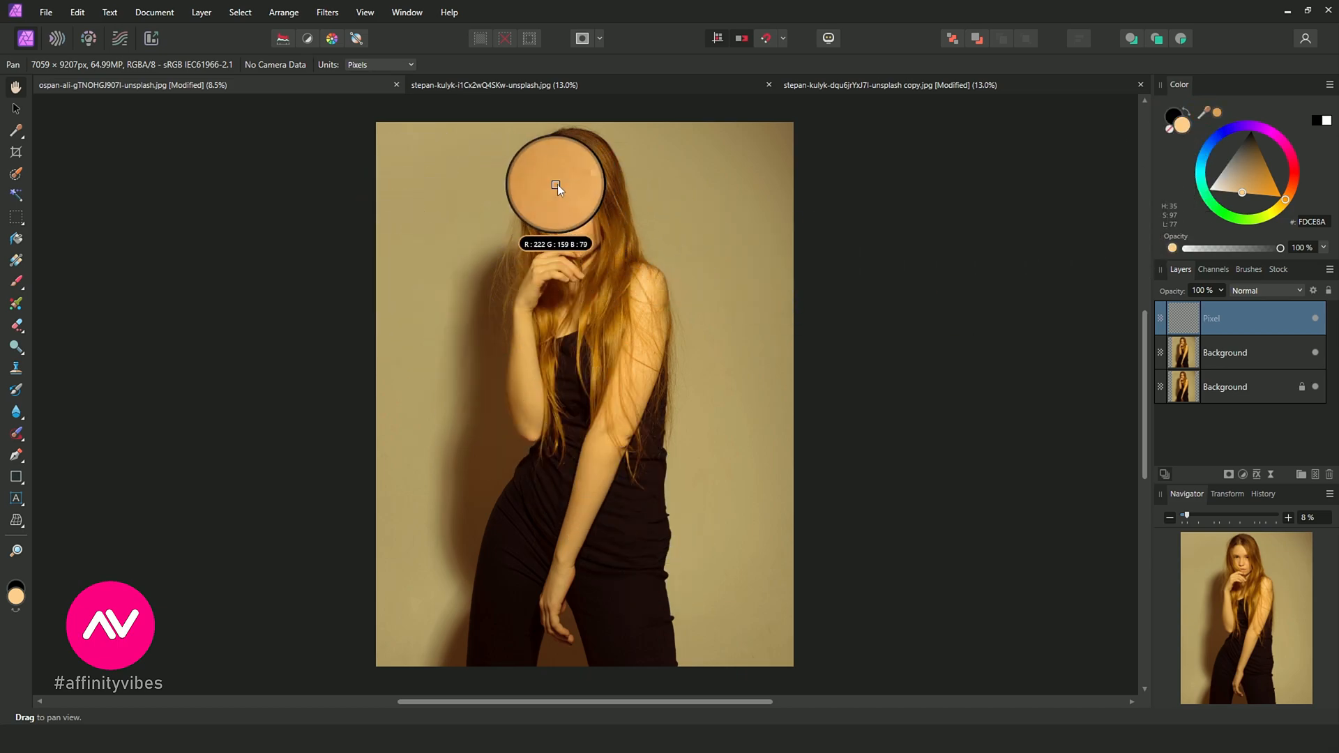
{"action": "mouse_move", "coordinate": [569, 184]}
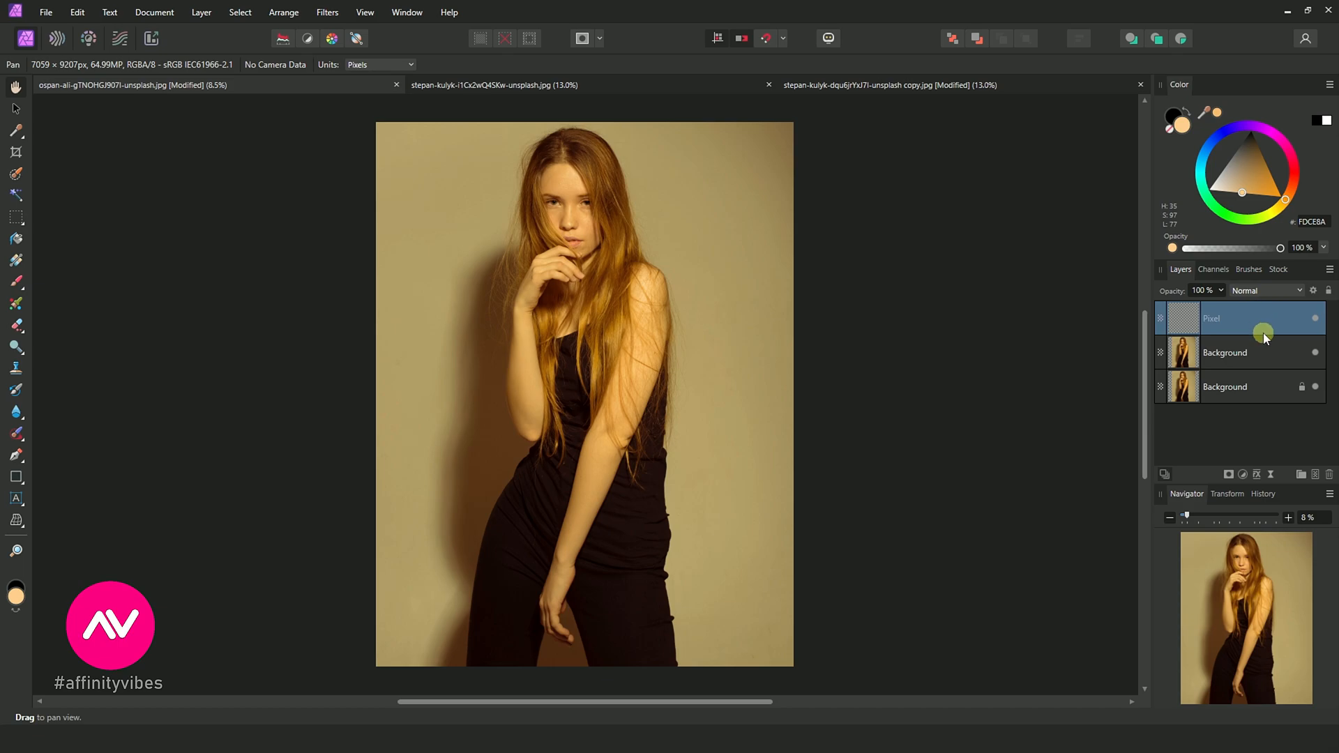
- Flood-fill the pixel layer with the sampled light orange and set its blend mode to Divide
{"action": "left_click", "coordinate": [15, 240]}
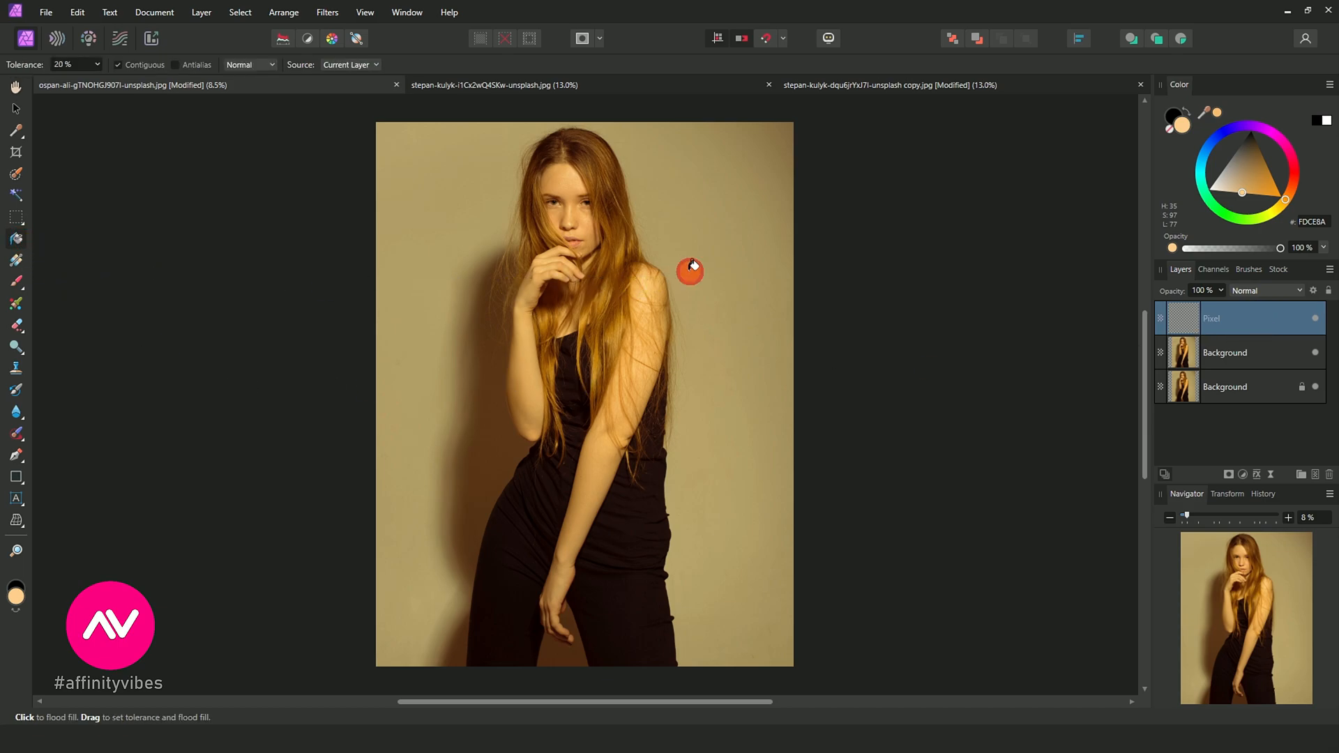
{"action": "left_click", "coordinate": [689, 265]}
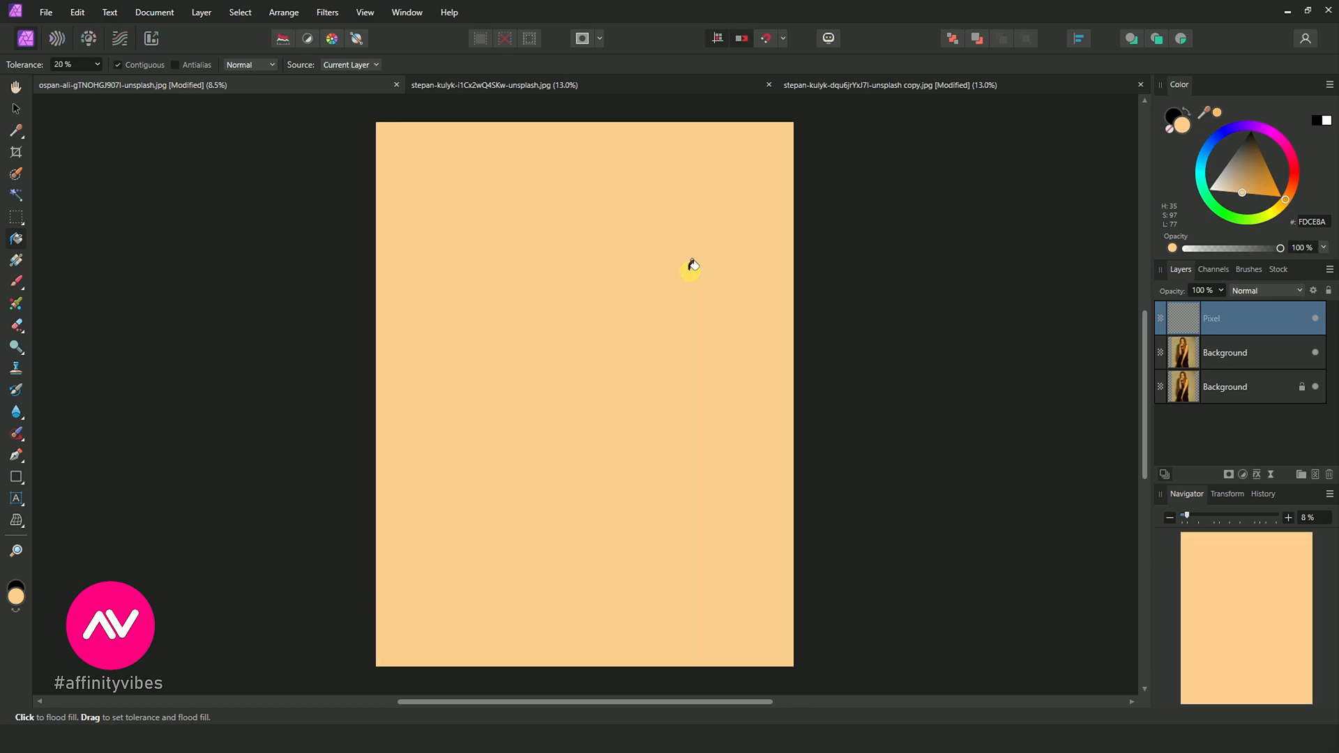
{"action": "left_click", "coordinate": [1294, 290]}
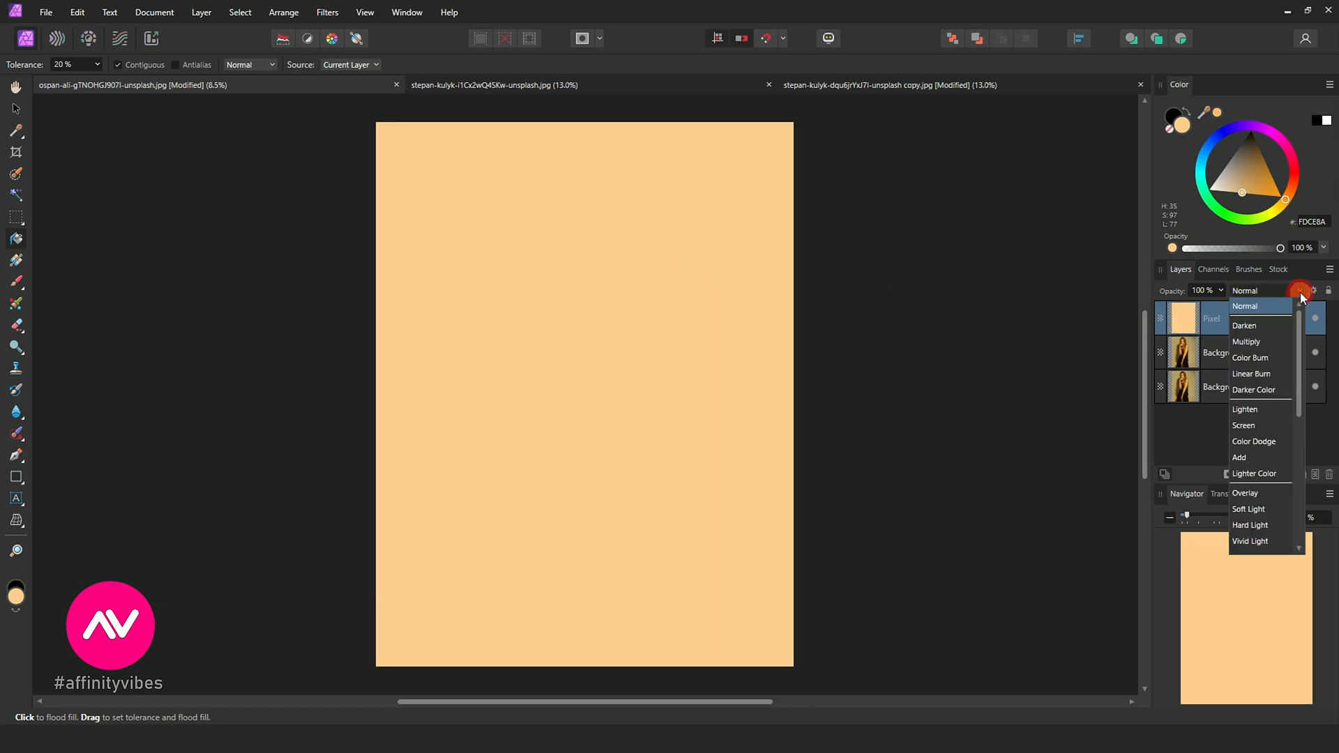
{"action": "scroll", "scroll_direction": "down", "scroll_amount": 3}
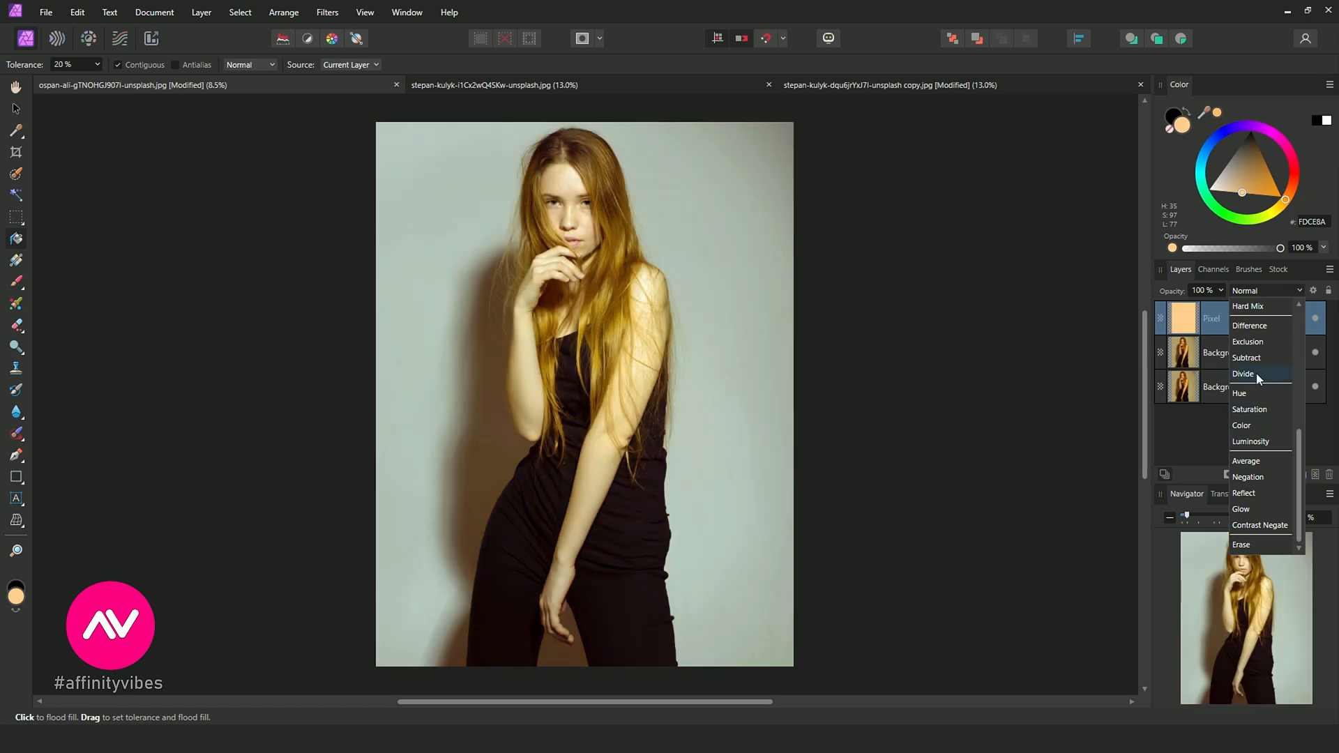
{"action": "left_click", "coordinate": [1243, 374]}
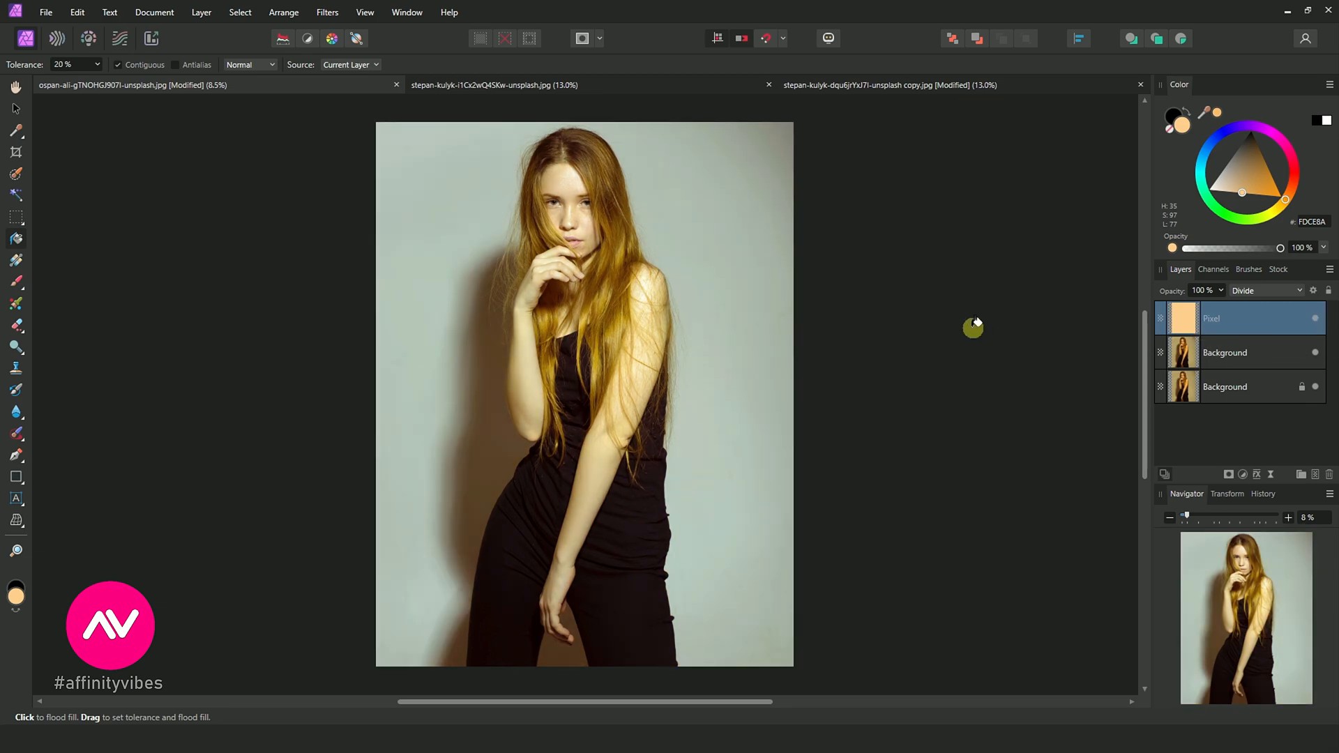
{"action": "mouse_move", "coordinate": [14, 86]}
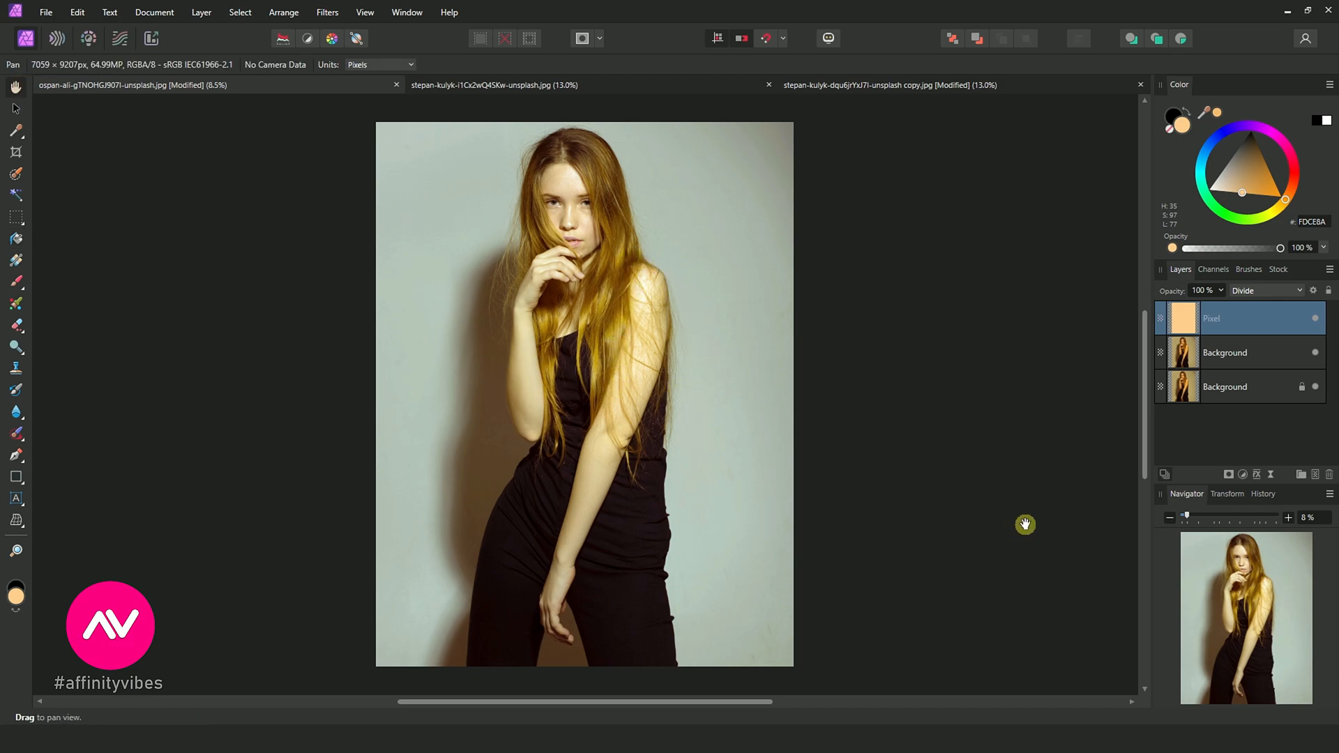
- Add an HSL Shift adjustment layer above the divide-blended fill, at default values
{"action": "left_click", "coordinate": [1244, 474]}
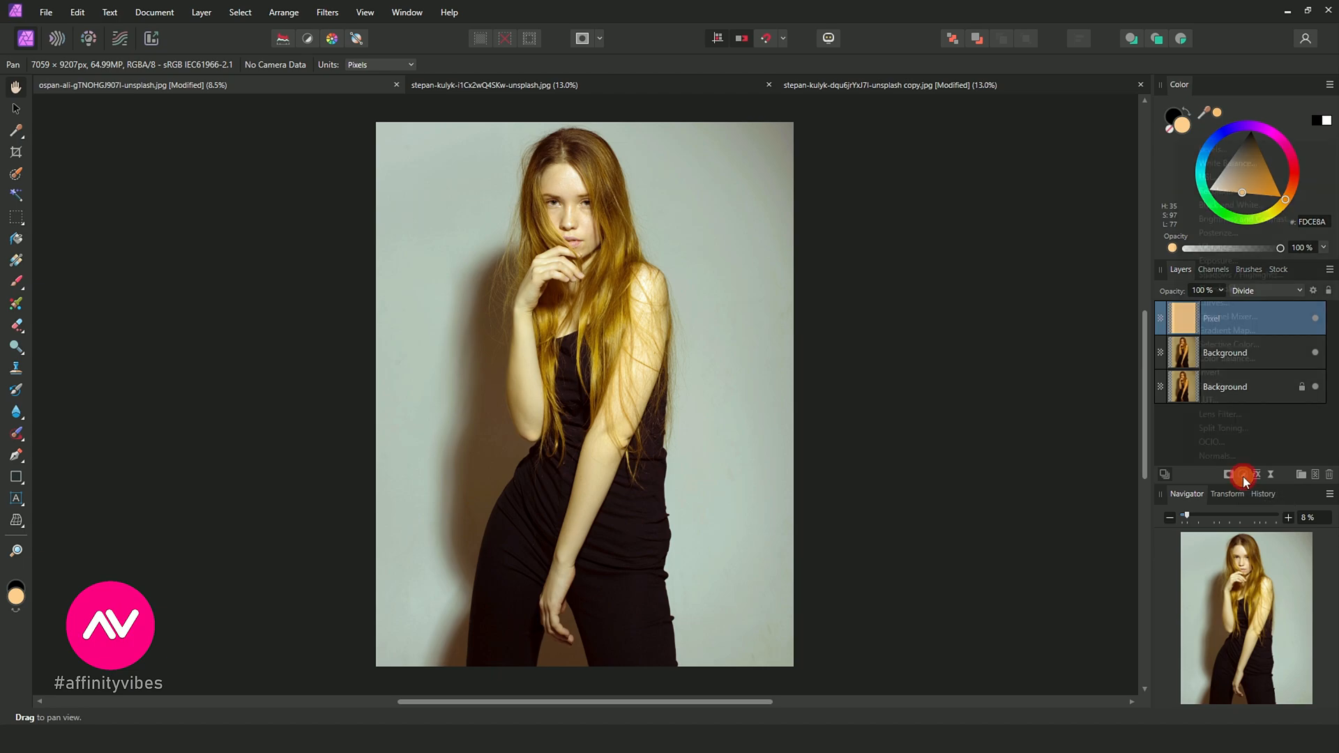
{"action": "left_click", "coordinate": [1241, 475]}
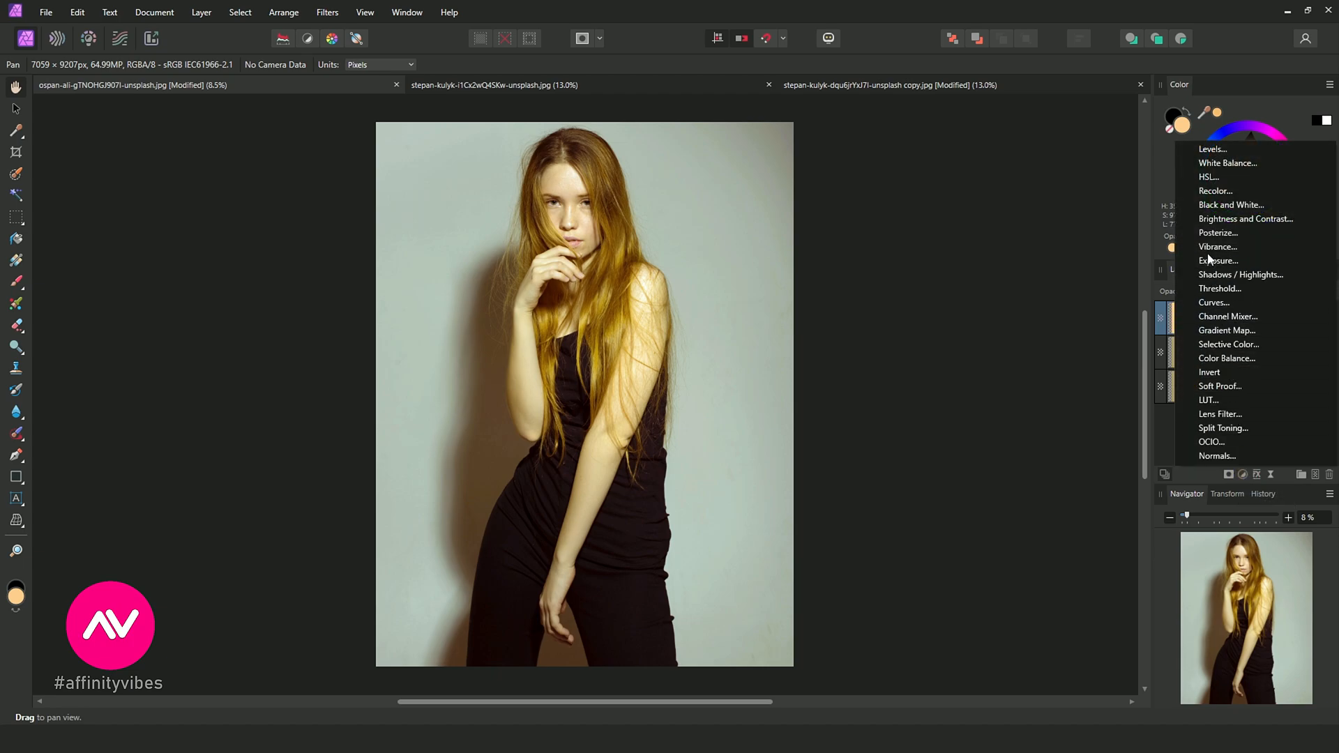
{"action": "mouse_move", "coordinate": [1216, 190]}
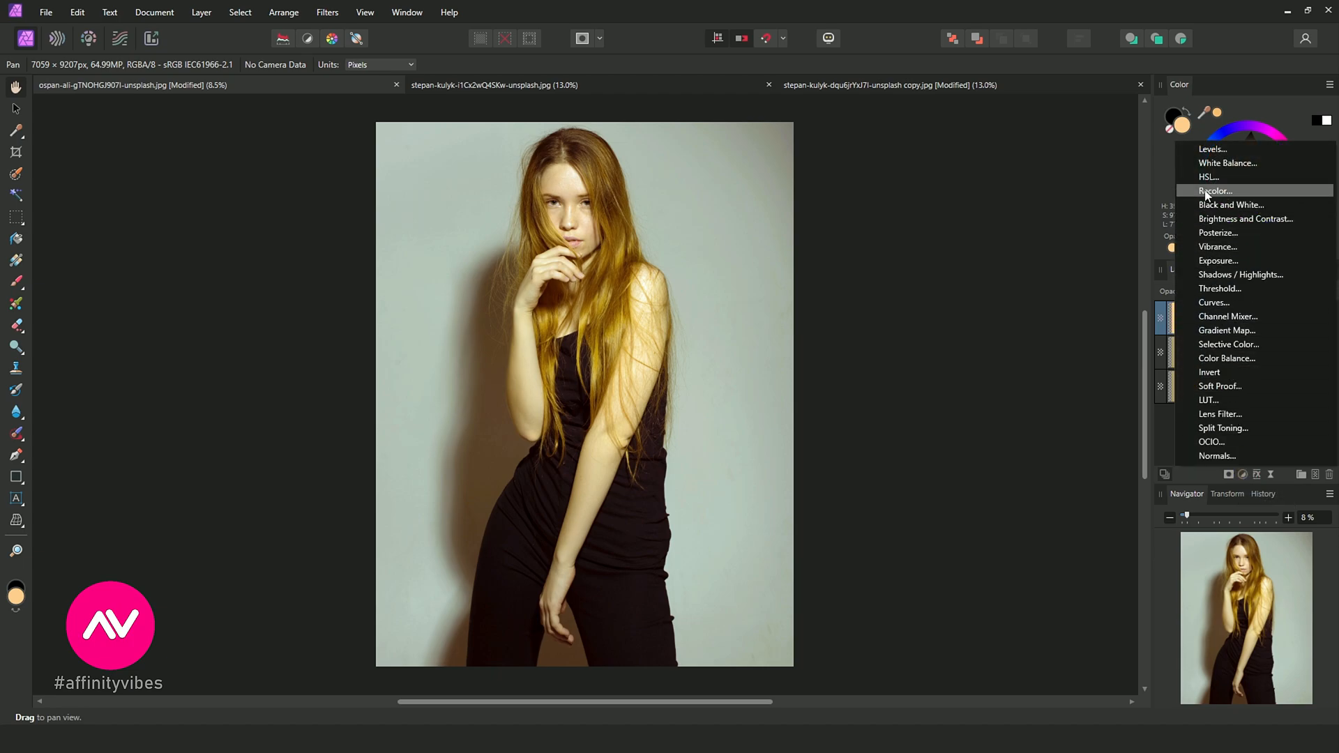
{"action": "left_click", "coordinate": [1207, 177]}
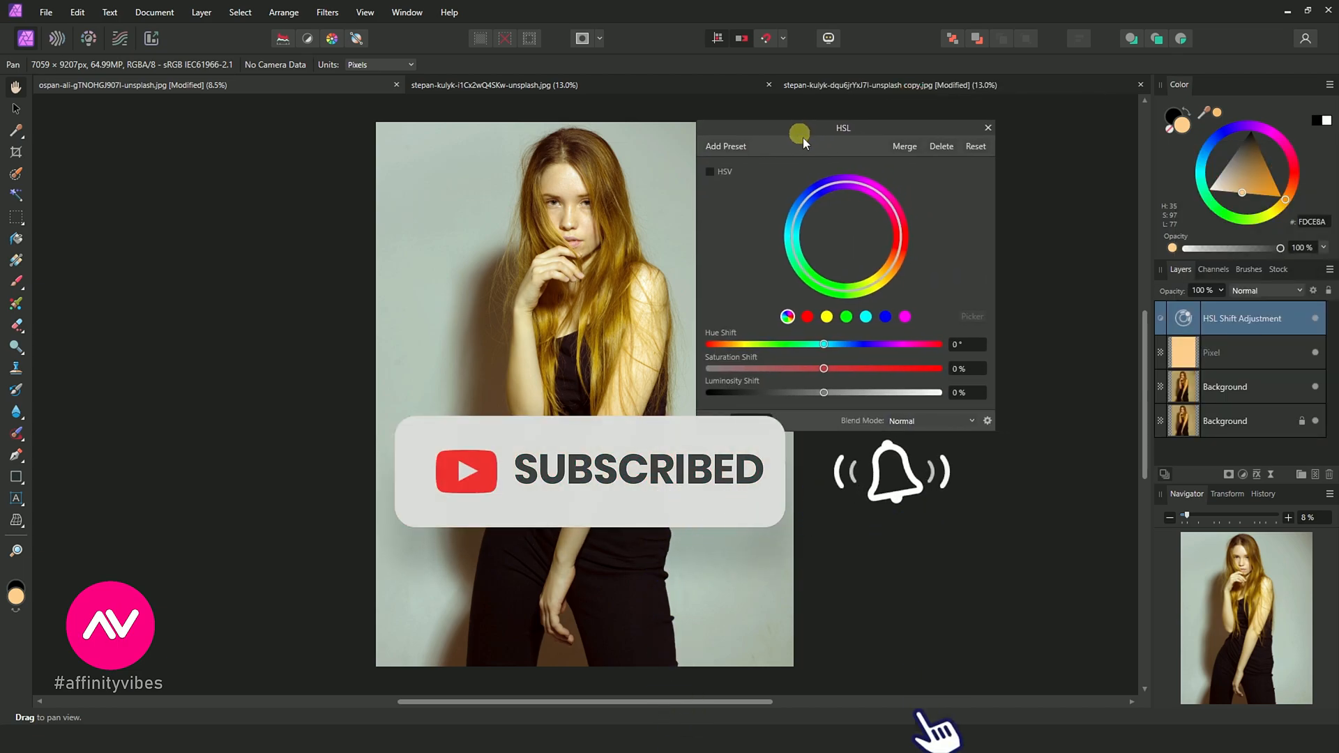
{"action": "left_click", "coordinate": [826, 317]}
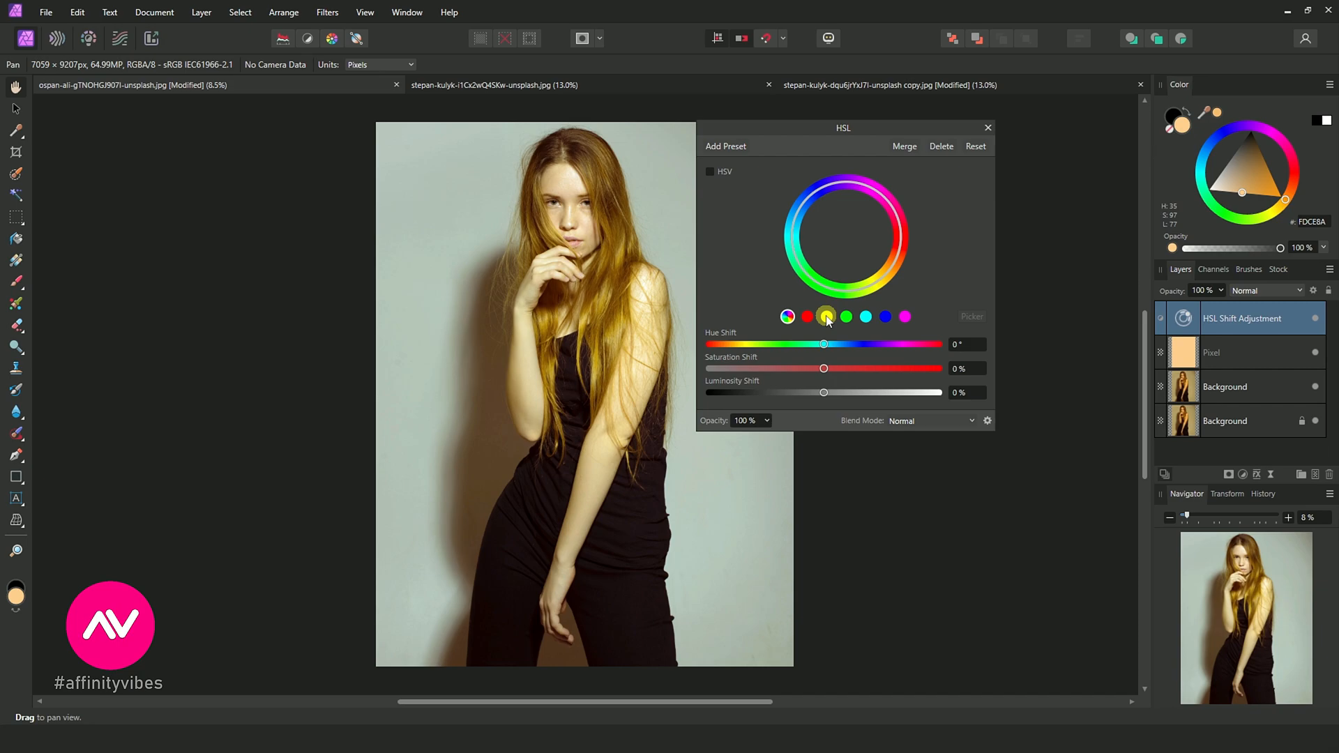
- Try yellow-range Saturation Shift reductions around -22%, comparing against full desaturation
{"action": "left_click", "coordinate": [826, 316]}
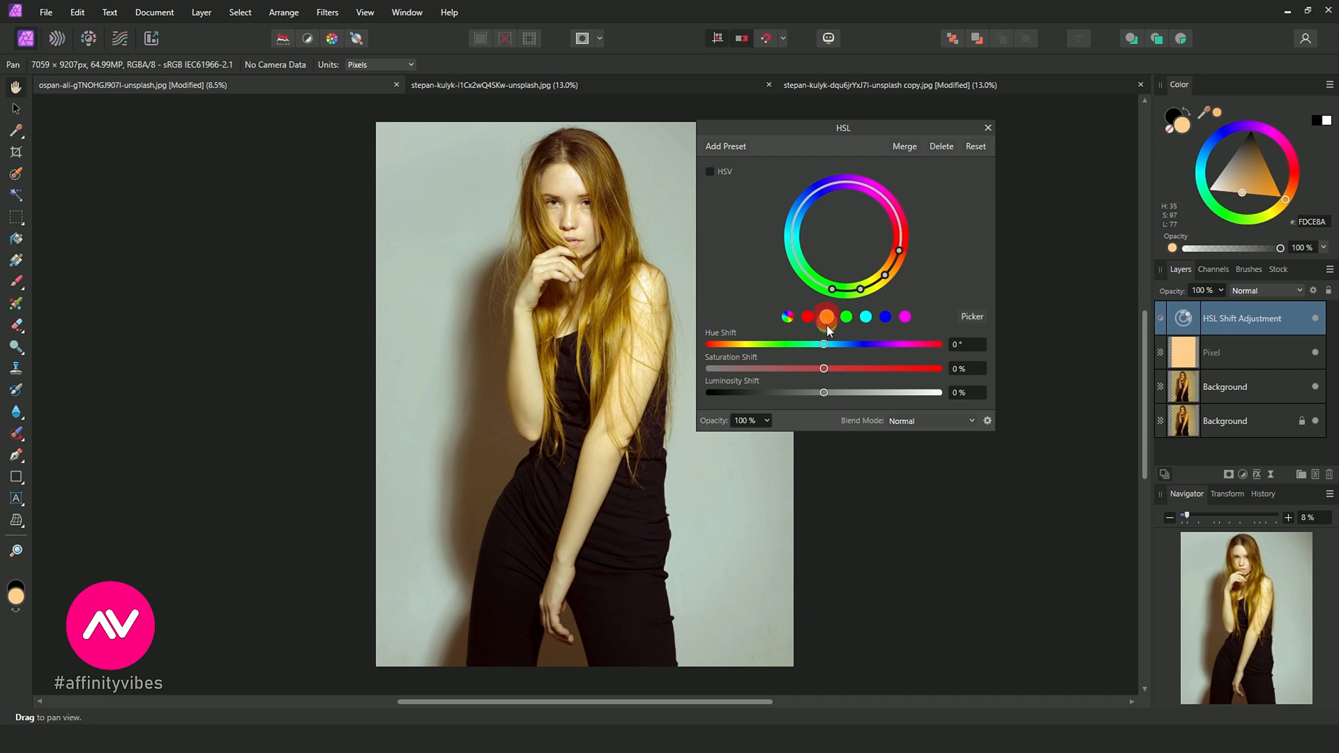
{"action": "left_click_drag", "start_coordinate": [823, 368], "coordinate": [809, 369]}
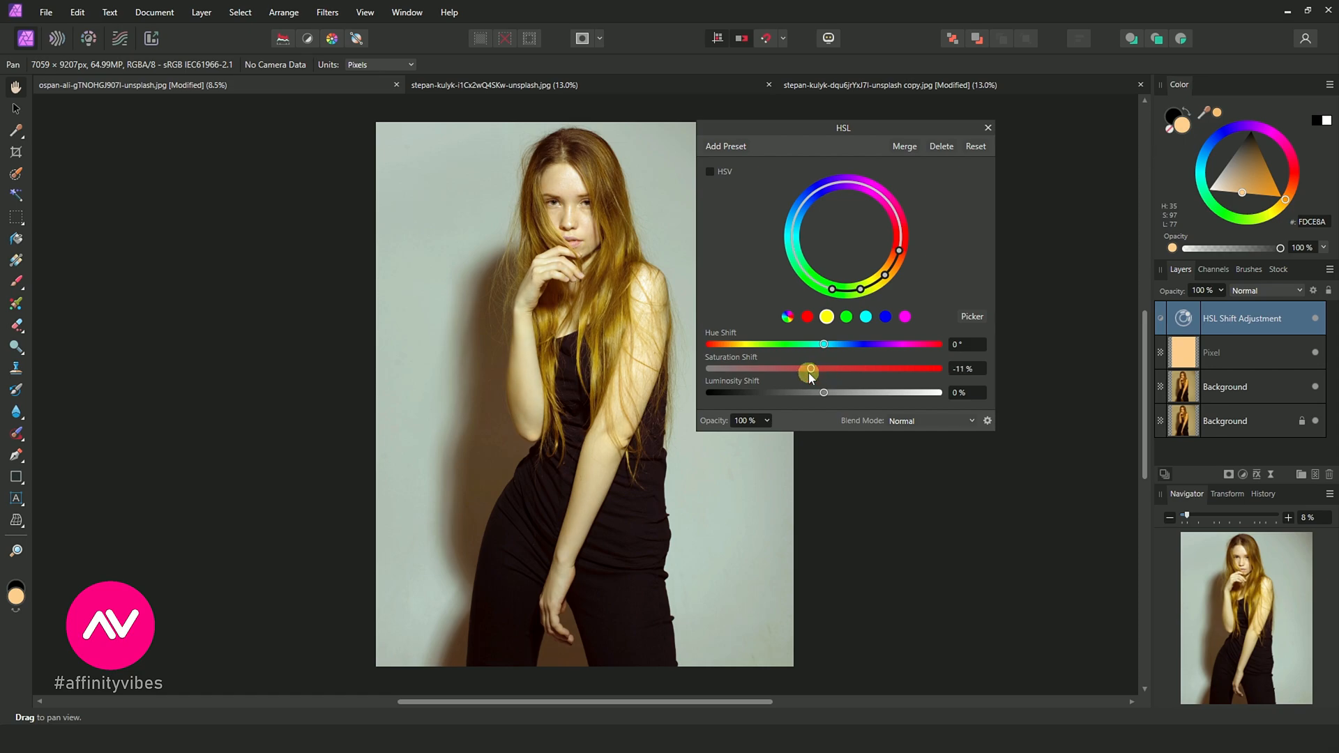
{"action": "left_click_drag", "start_coordinate": [809, 368], "coordinate": [788, 368]}
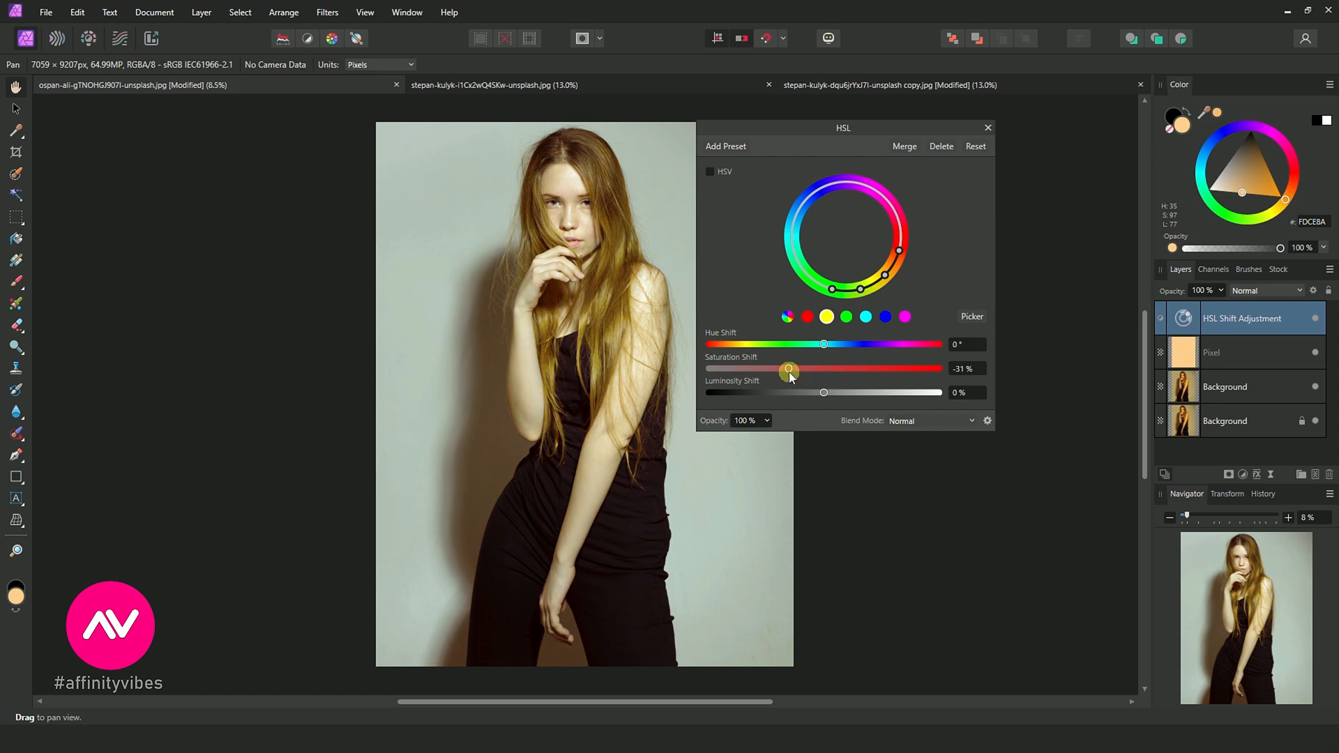
{"action": "left_click_drag", "start_coordinate": [790, 368], "coordinate": [787, 368]}
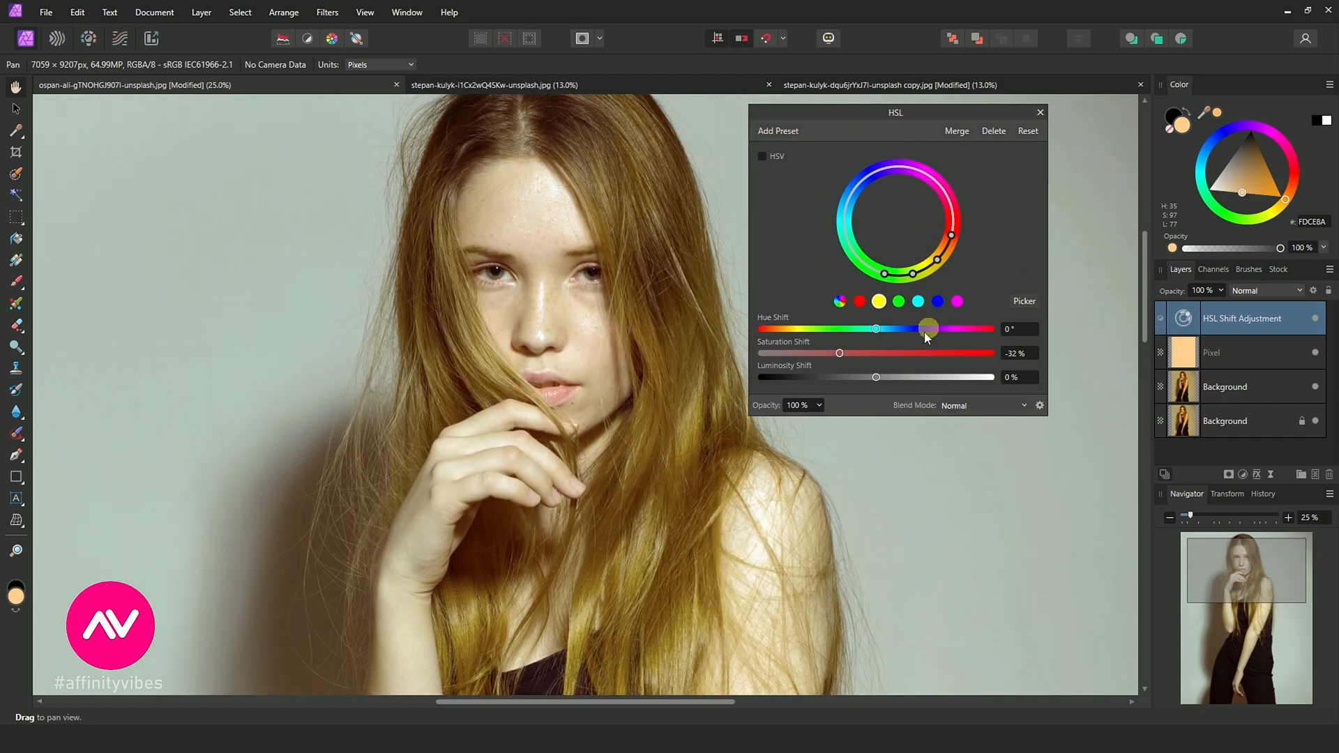
{"action": "left_click_drag", "start_coordinate": [838, 353], "coordinate": [761, 353]}
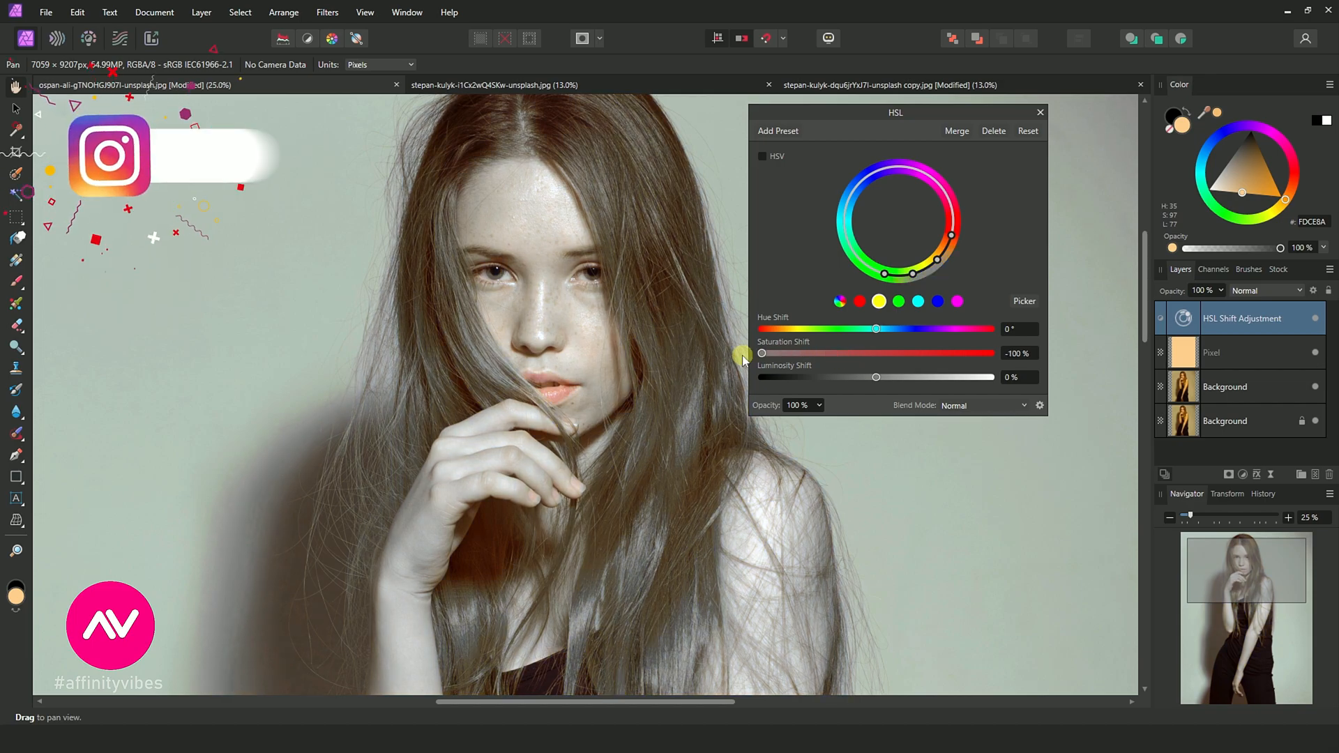
{"action": "left_click_drag", "start_coordinate": [761, 353], "coordinate": [850, 353]}
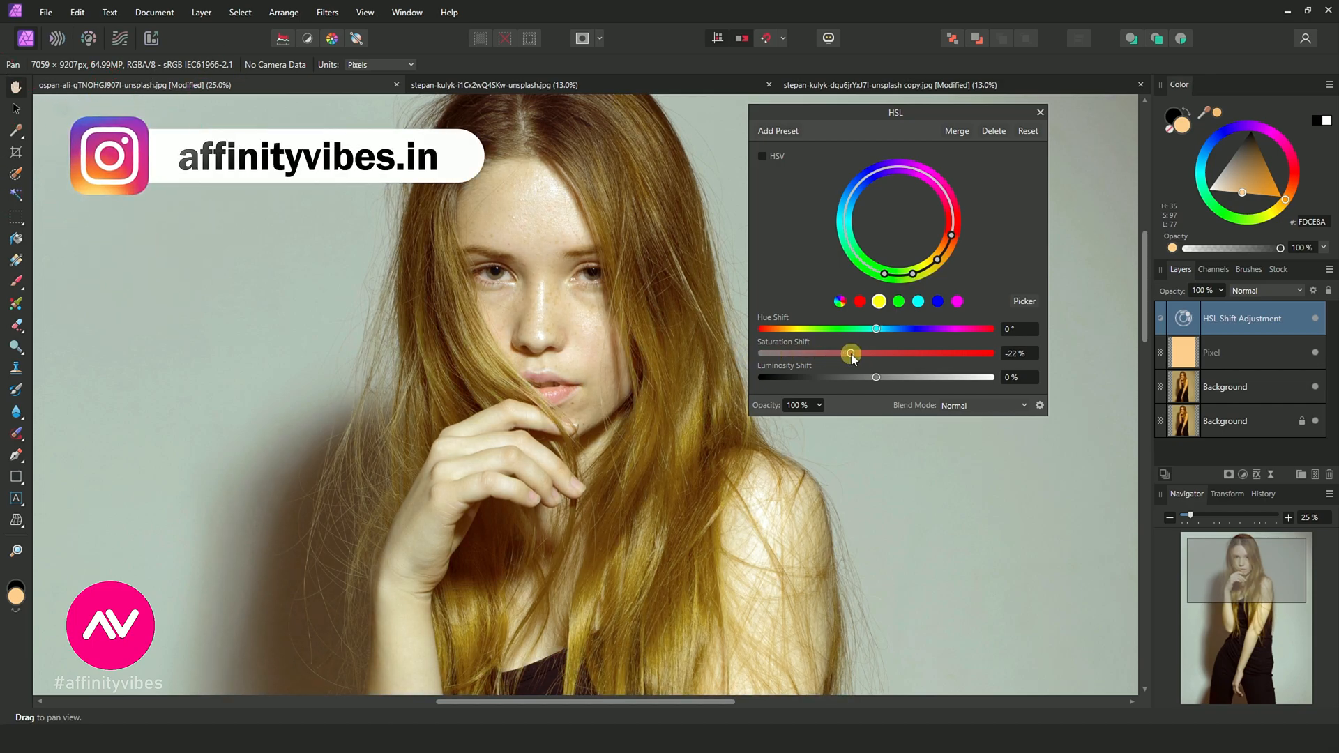
{"action": "left_click_drag", "start_coordinate": [850, 353], "coordinate": [841, 353]}
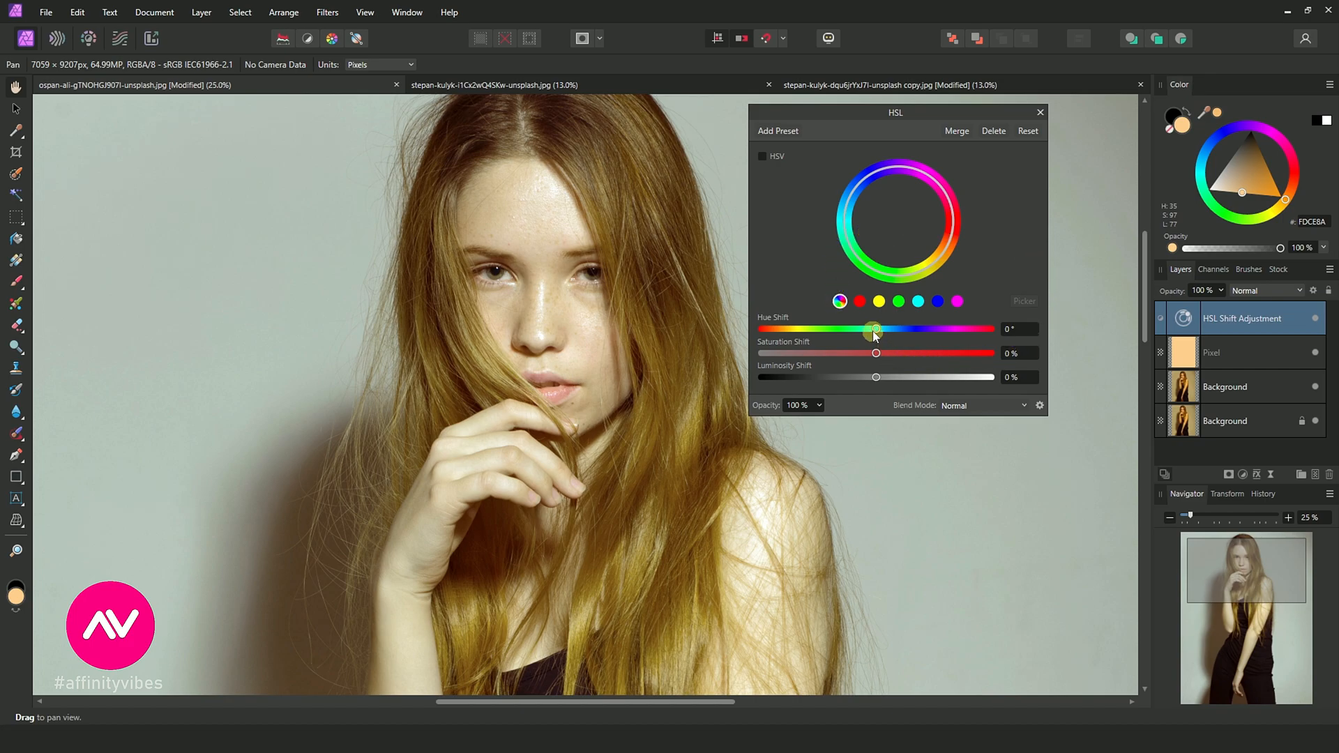
- Shift the master Hue by about 6° to warm the hair, close HSL and select the duplicate layer
{"action": "left_click_drag", "start_coordinate": [873, 330], "coordinate": [878, 329]}
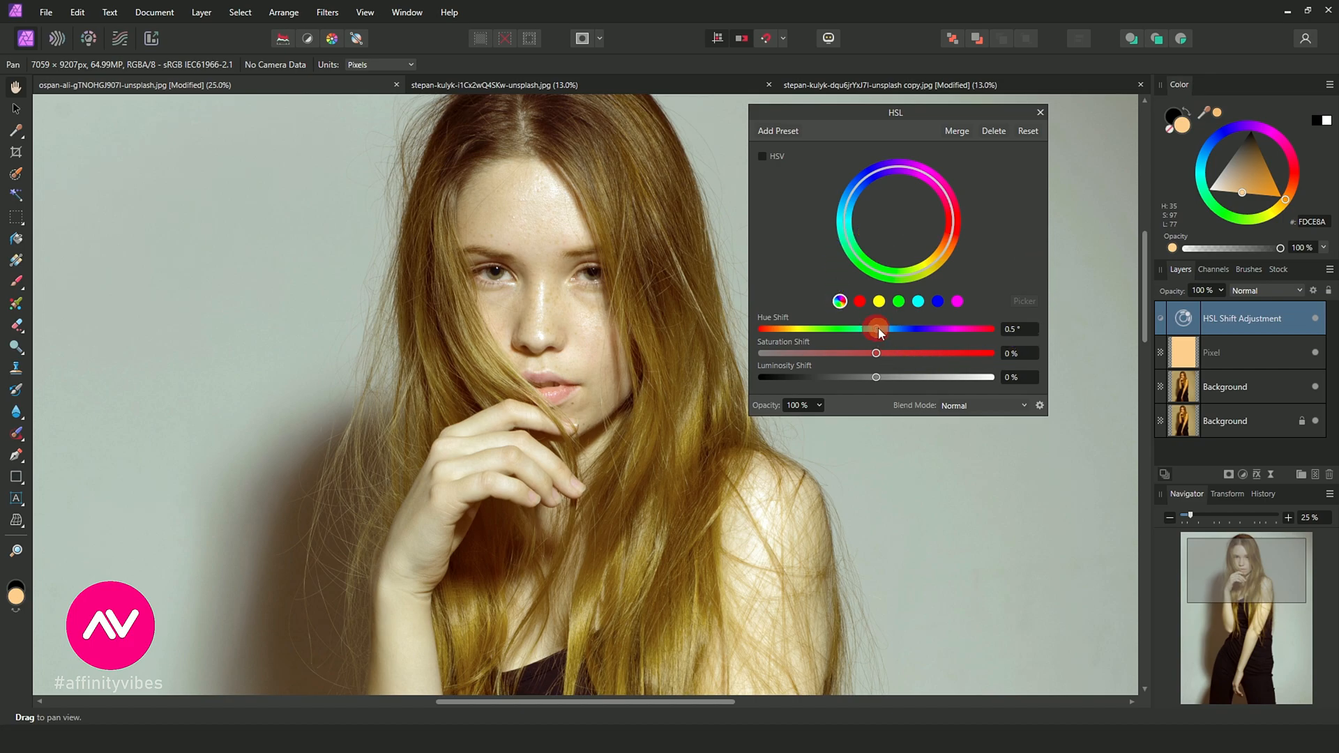
{"action": "left_click_drag", "start_coordinate": [877, 330], "coordinate": [884, 329]}
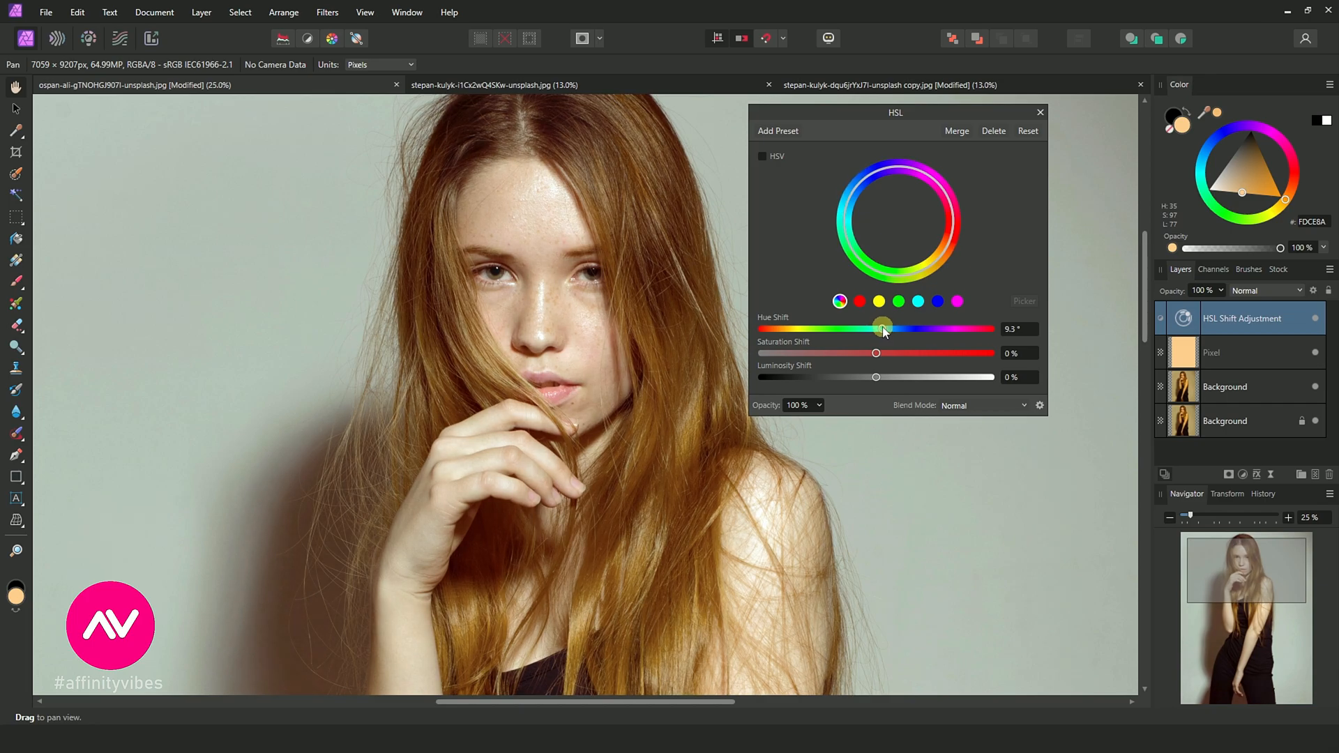
{"action": "left_click_drag", "start_coordinate": [882, 329], "coordinate": [888, 329]}
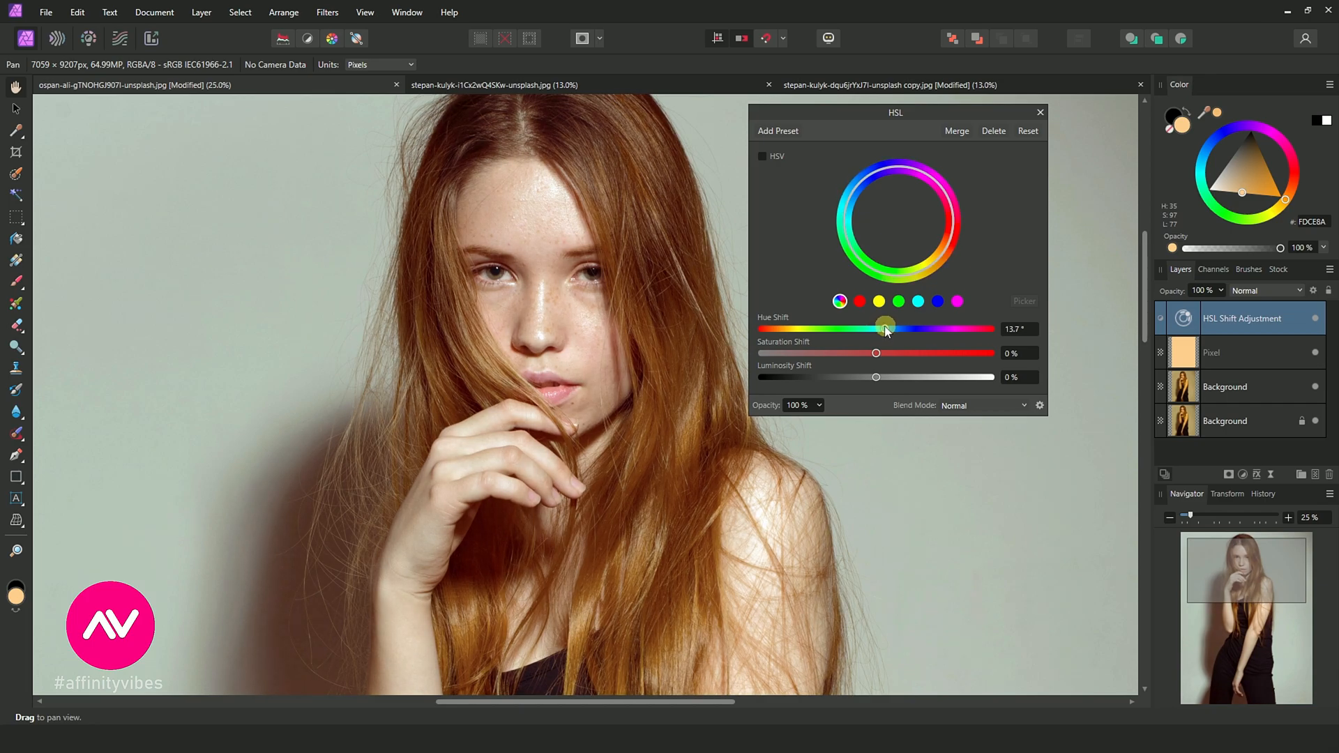
{"action": "left_click_drag", "start_coordinate": [887, 328], "coordinate": [880, 328]}
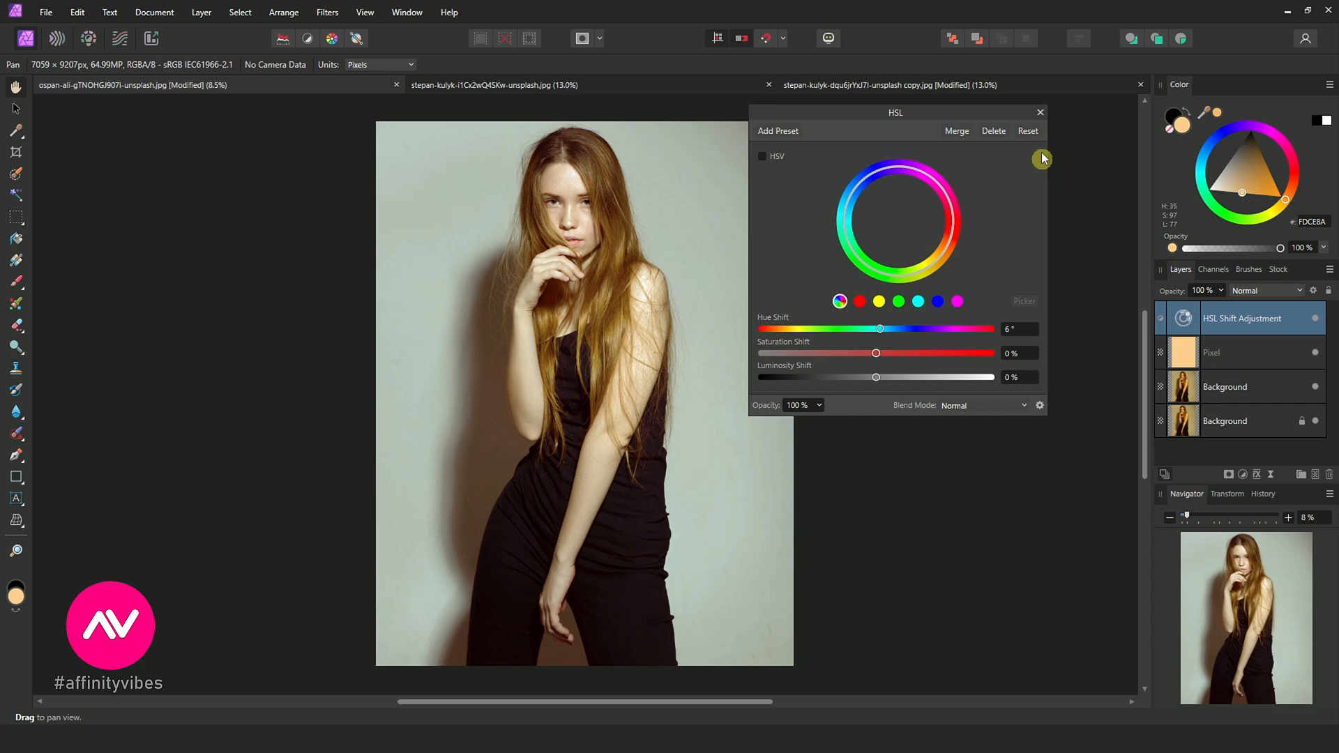
{"action": "left_click", "coordinate": [1041, 112]}
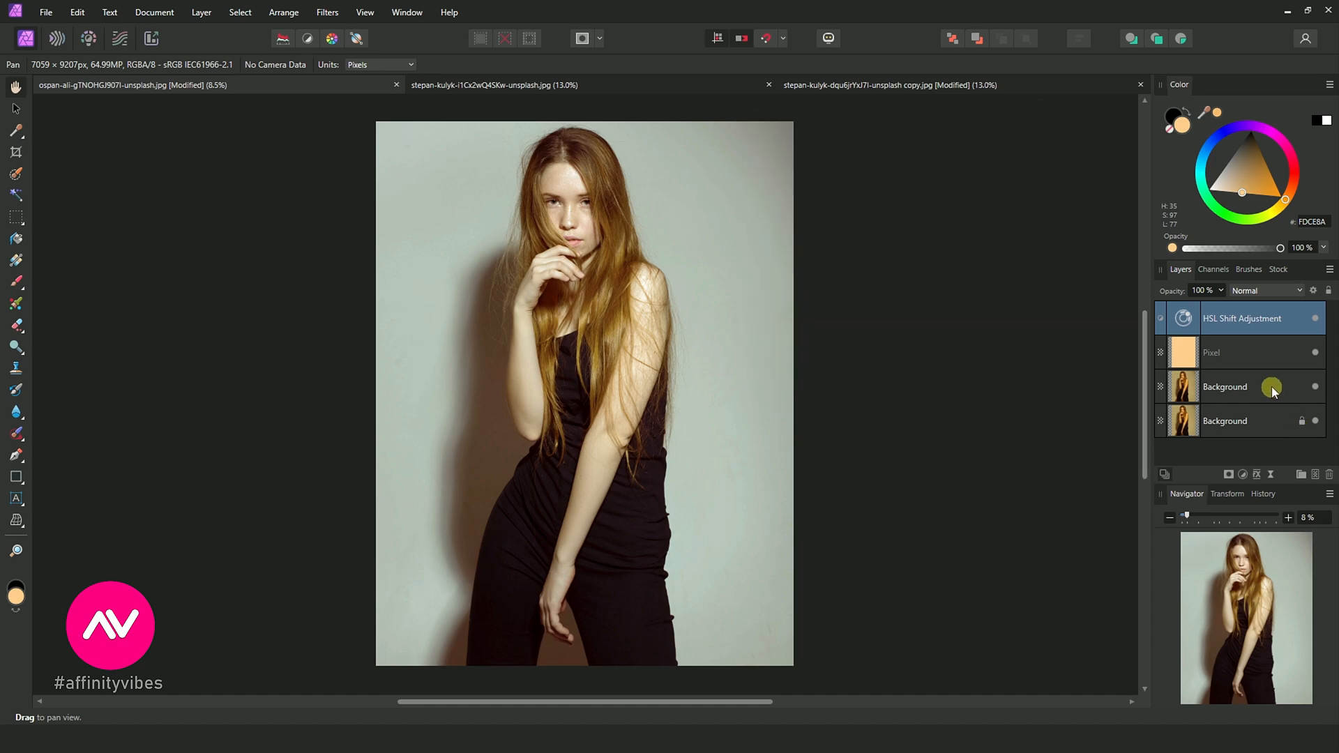
{"action": "left_click", "coordinate": [1249, 386]}
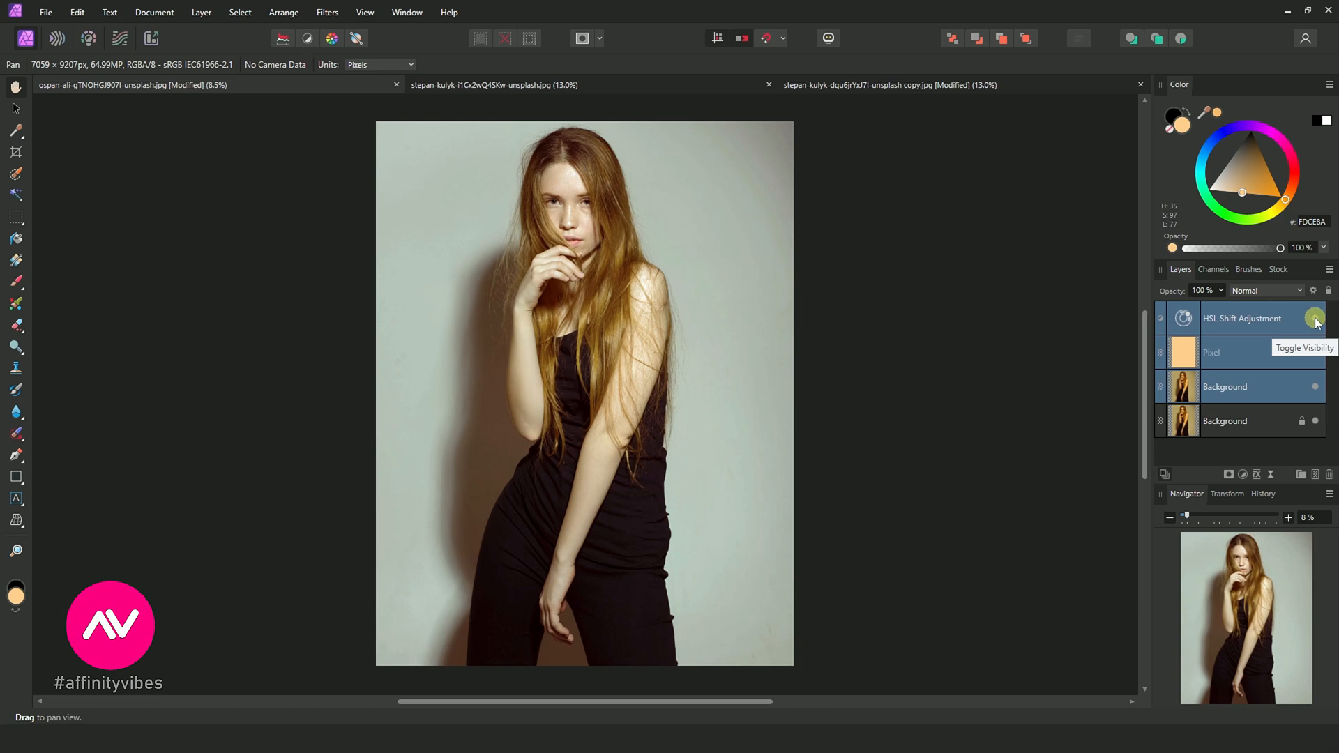
{"action": "left_click", "coordinate": [1314, 318]}
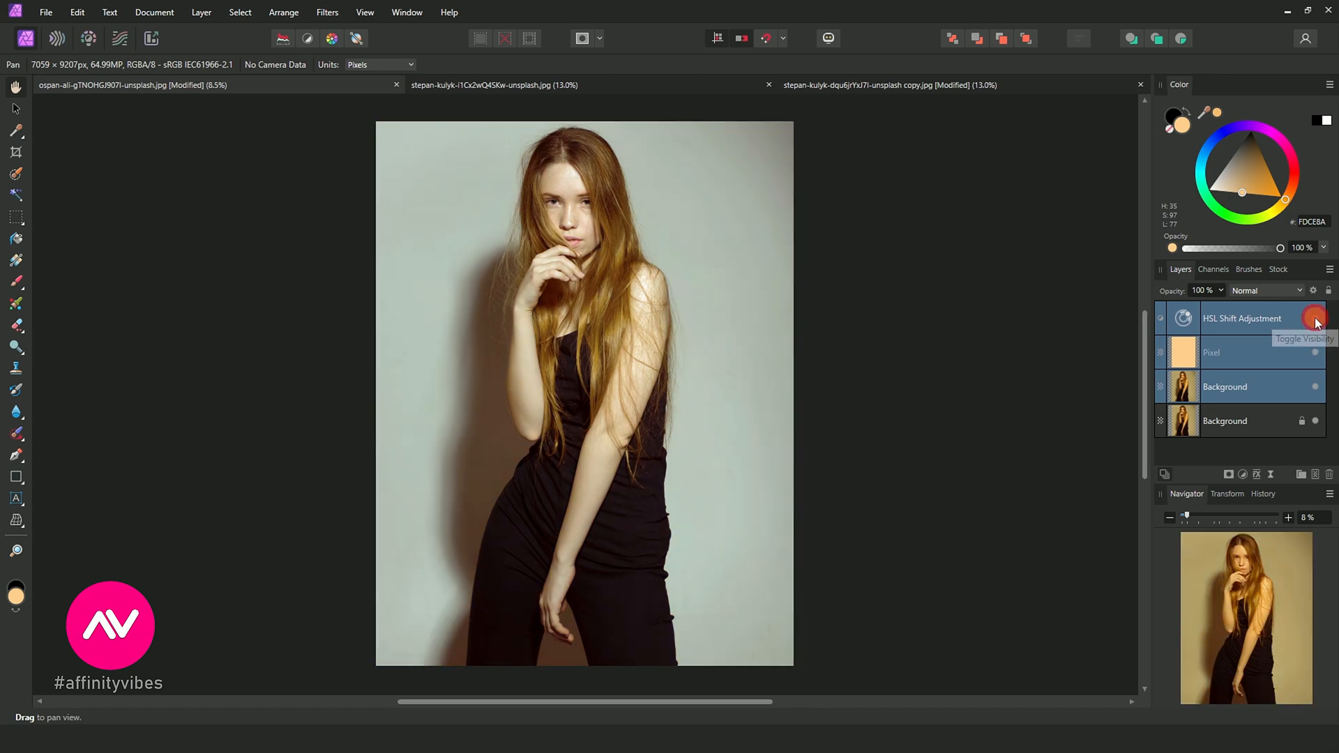
{"action": "left_click", "coordinate": [1314, 318]}
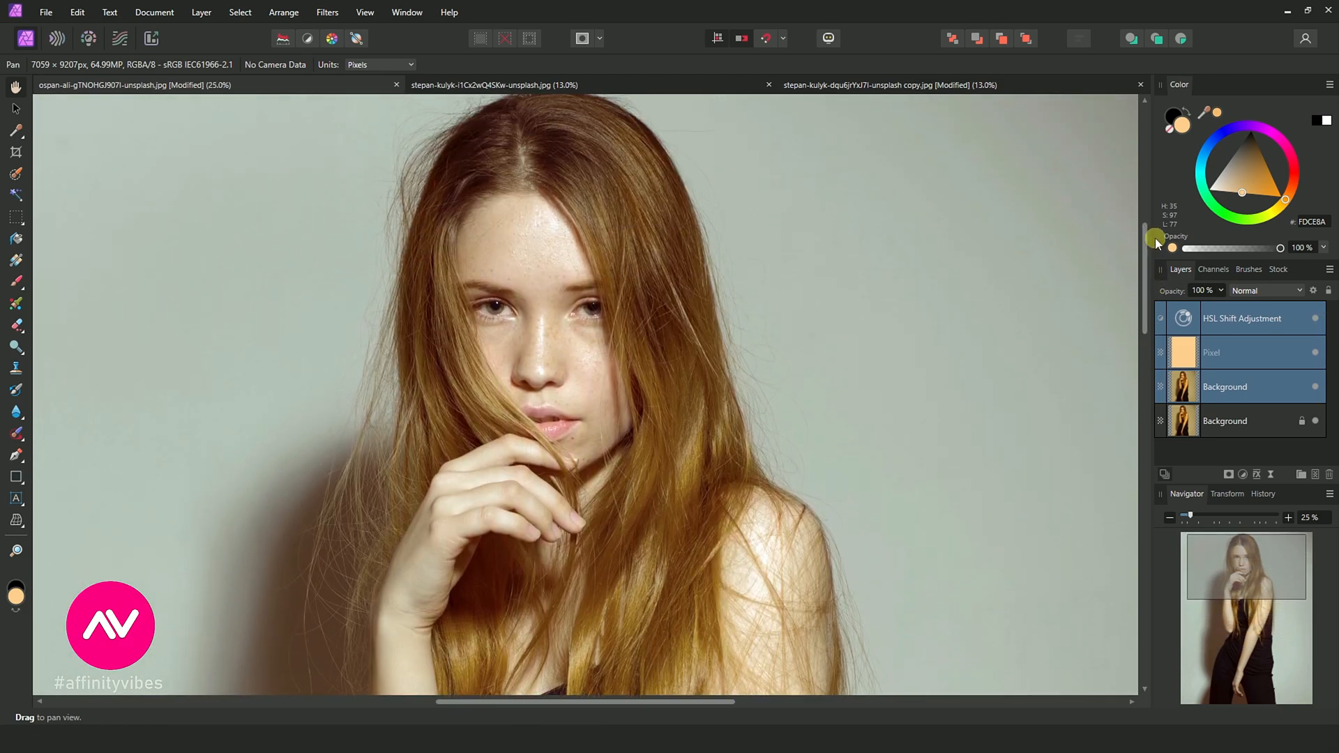
{"action": "left_click", "coordinate": [1311, 318]}
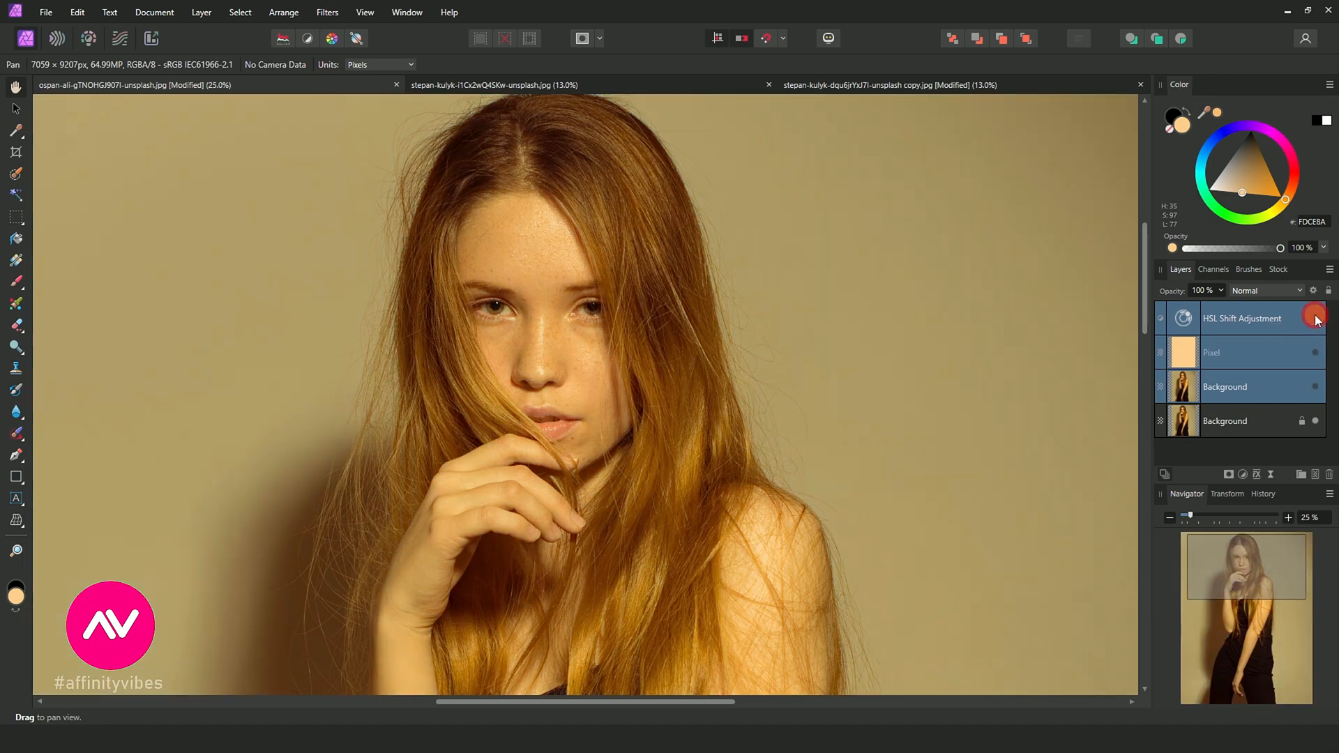
{"action": "mouse_move", "coordinate": [1314, 318]}
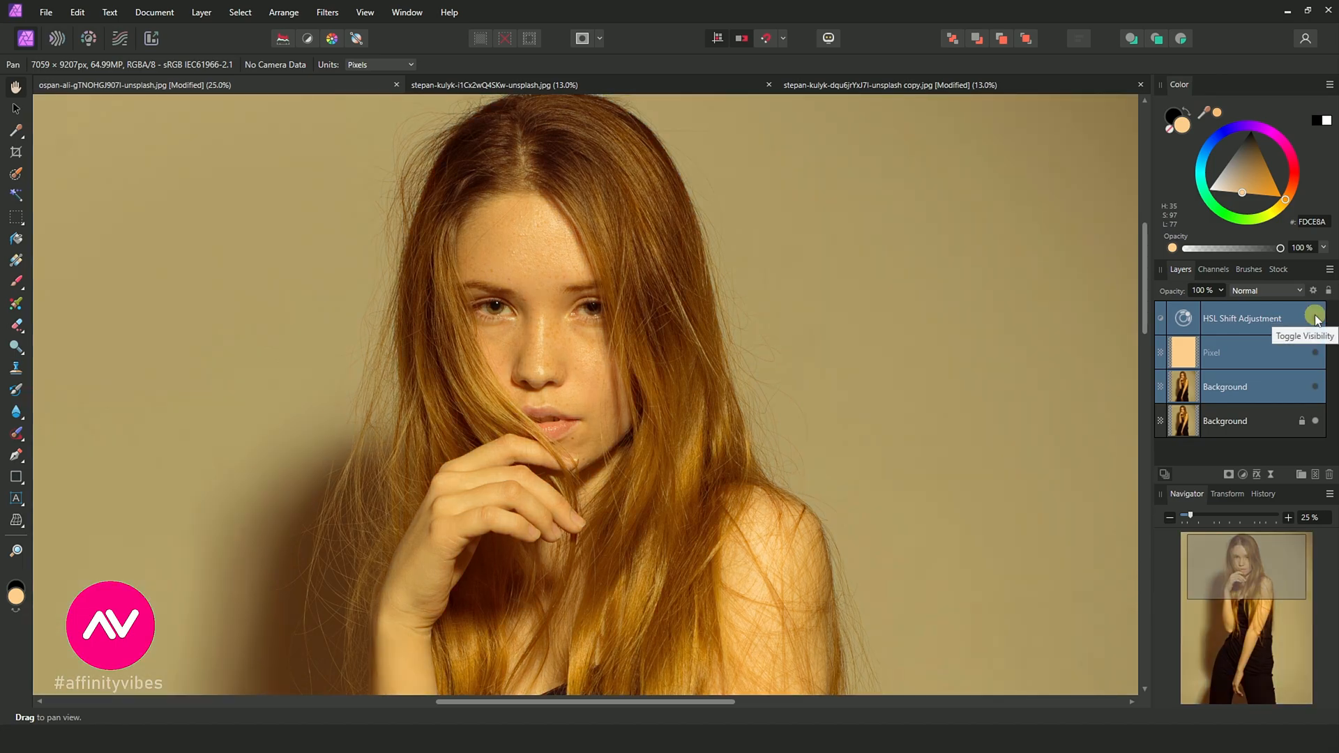
{"action": "left_click", "coordinate": [1311, 318]}
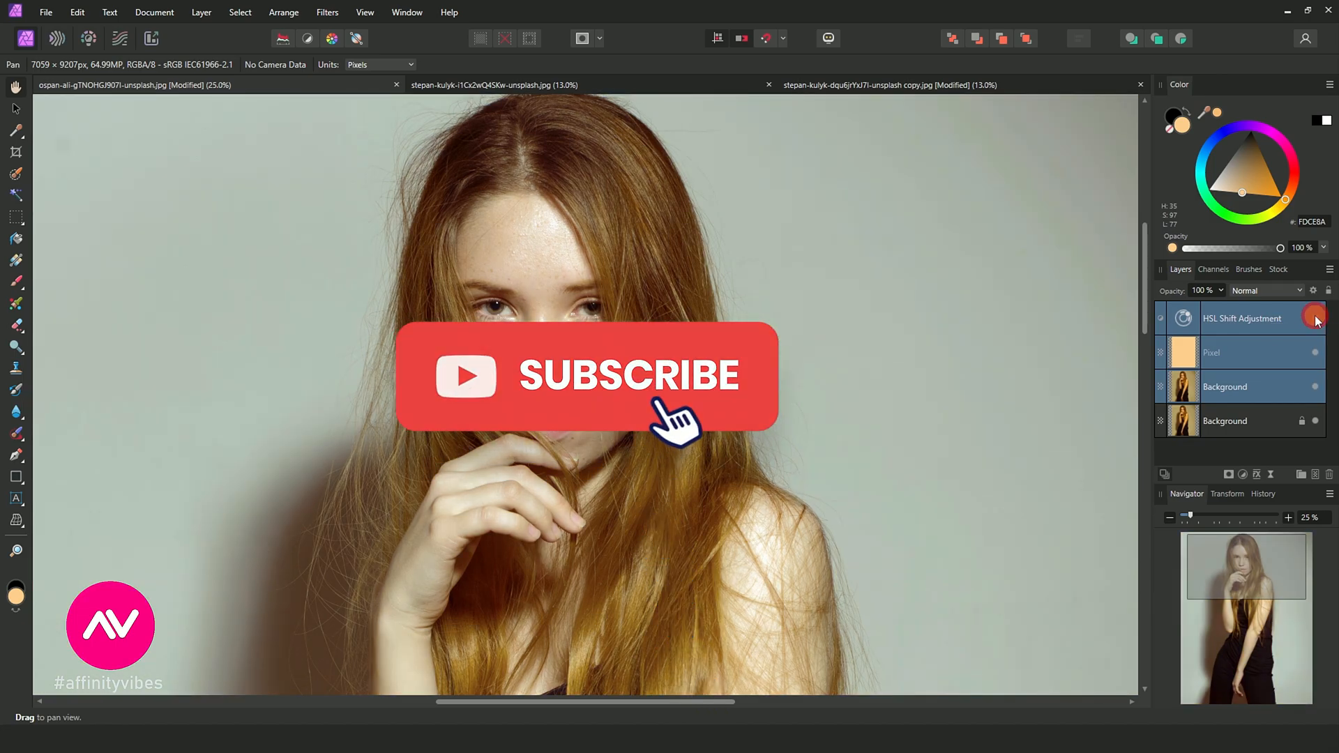
{"action": "left_click", "coordinate": [1314, 318]}
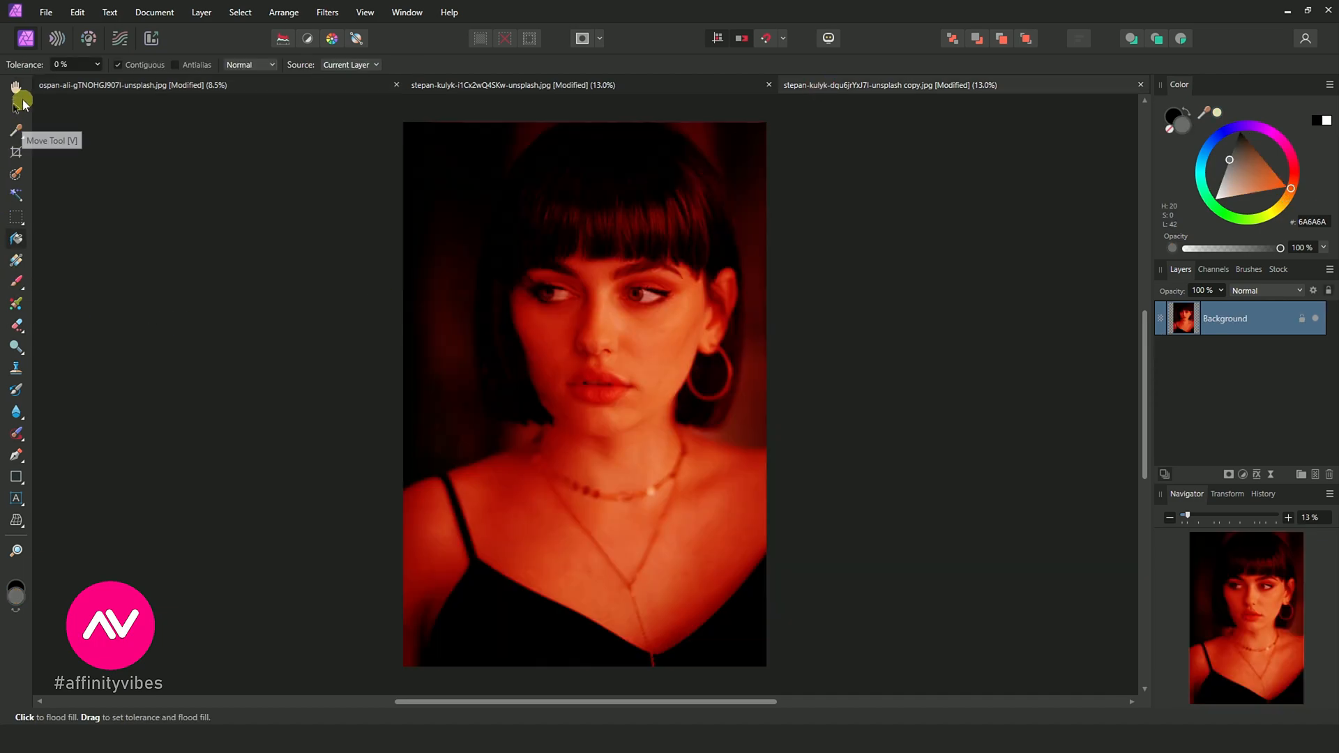
{"action": "mouse_move", "coordinate": [806, 438]}
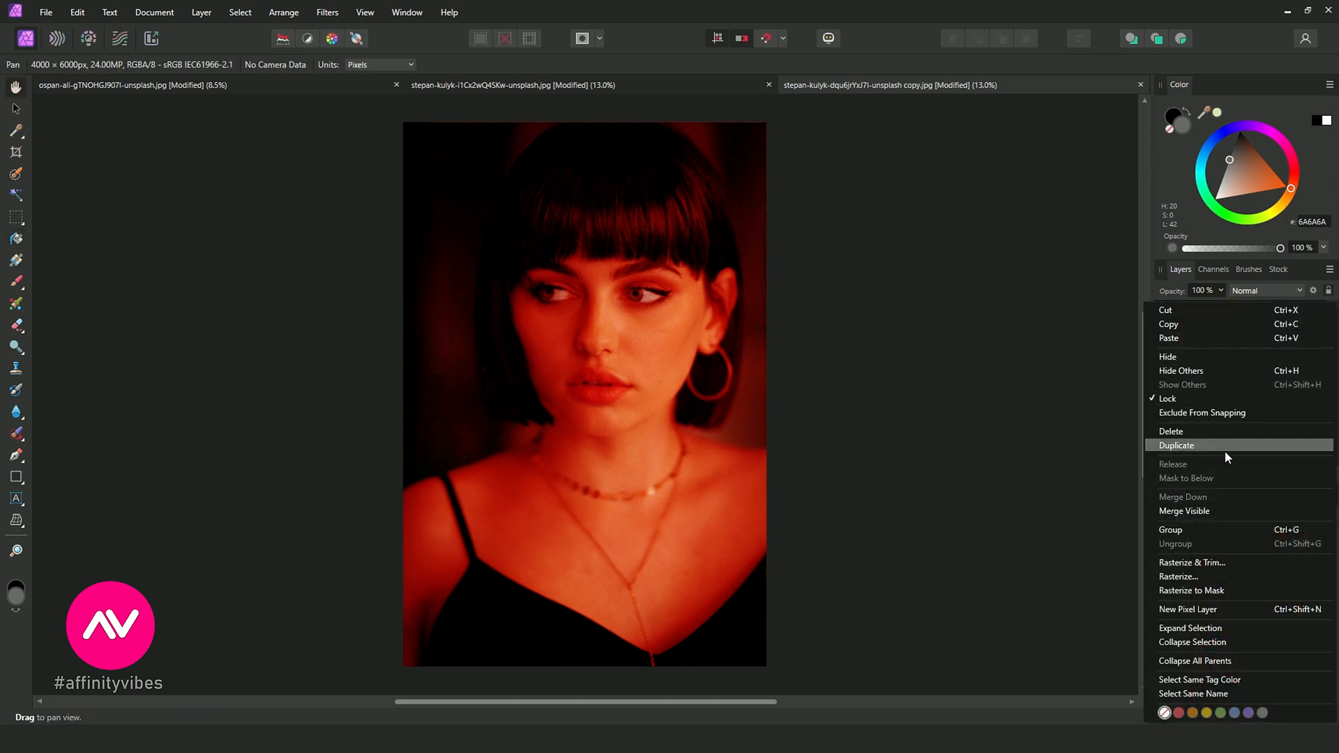
- Duplicate the red-cast portrait's Background layer and add an empty pixel layer above it
{"action": "left_click", "coordinate": [1177, 445]}
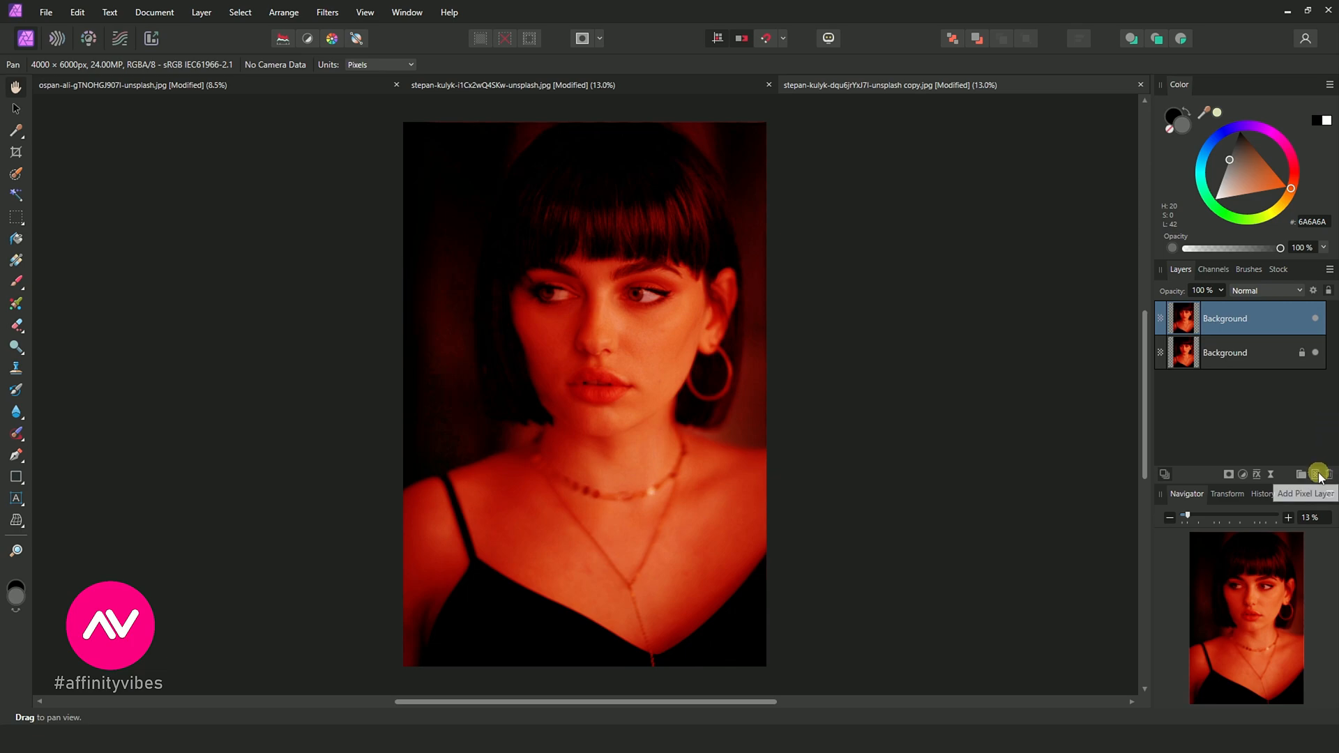
{"action": "left_click", "coordinate": [1319, 474]}
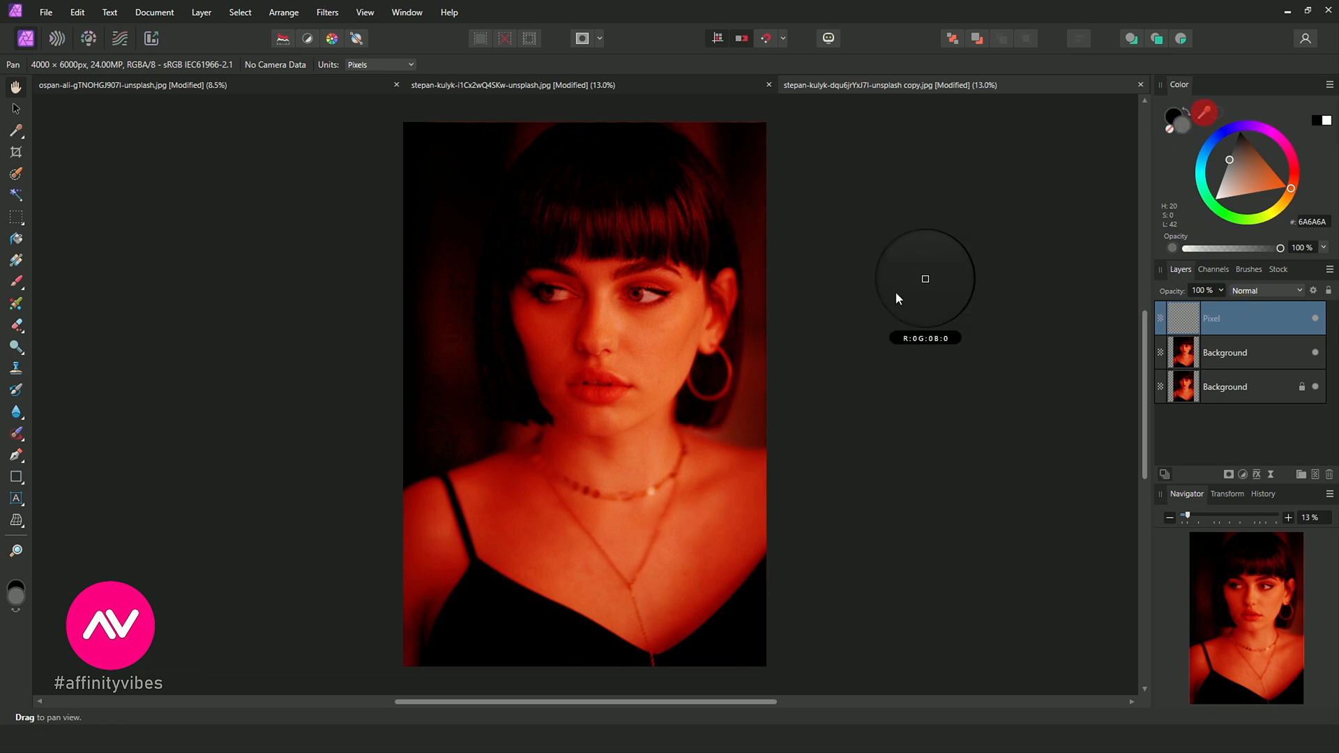
{"action": "mouse_move", "coordinate": [644, 355]}
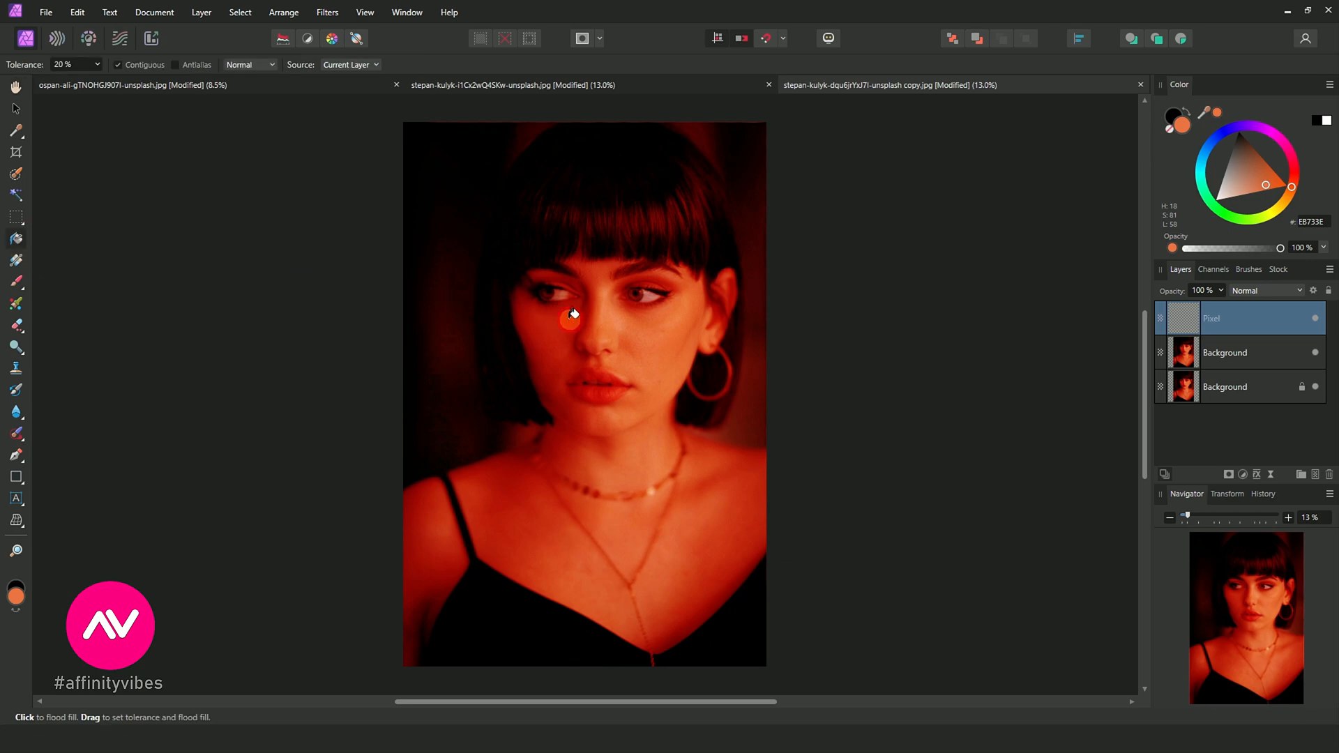
- Set the orange-filled pixel layer's blend mode to Divide to neutralise the red cast
{"action": "left_click", "coordinate": [1267, 290]}
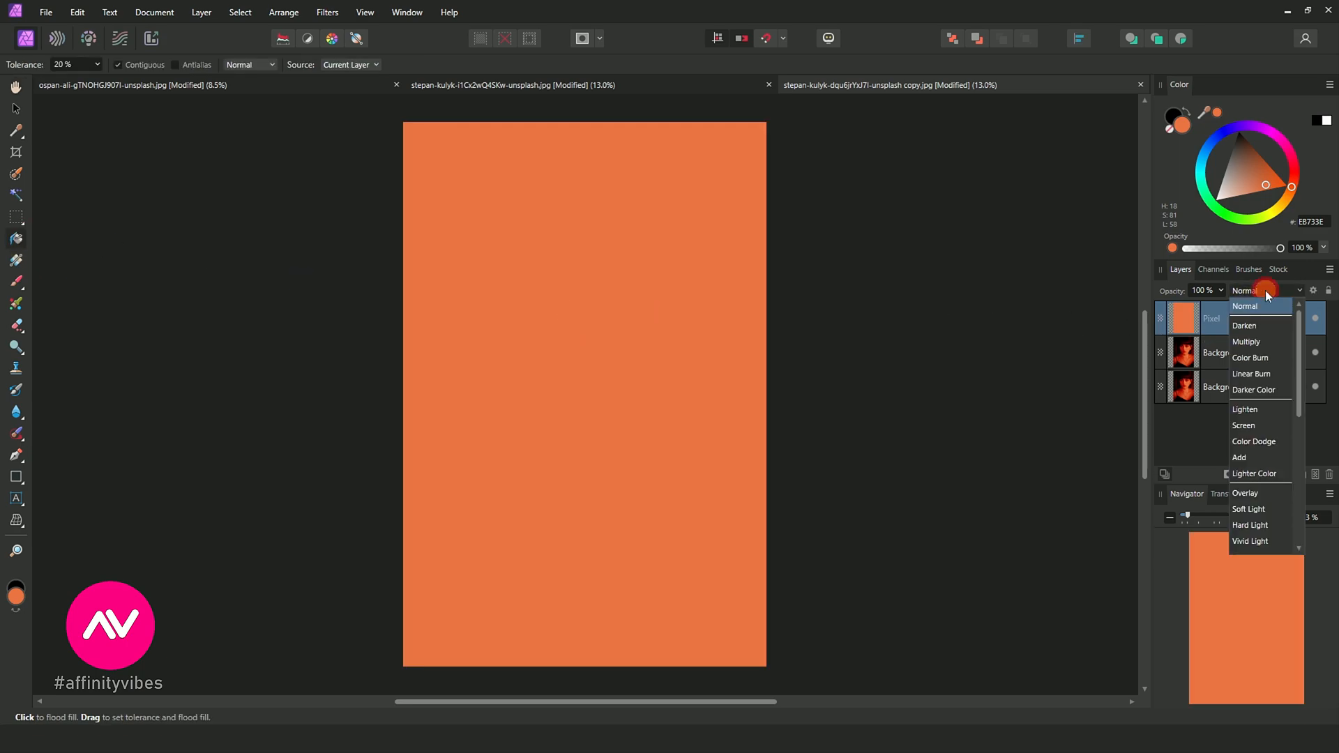
{"action": "scroll", "scroll_direction": "down", "scroll_amount": 3}
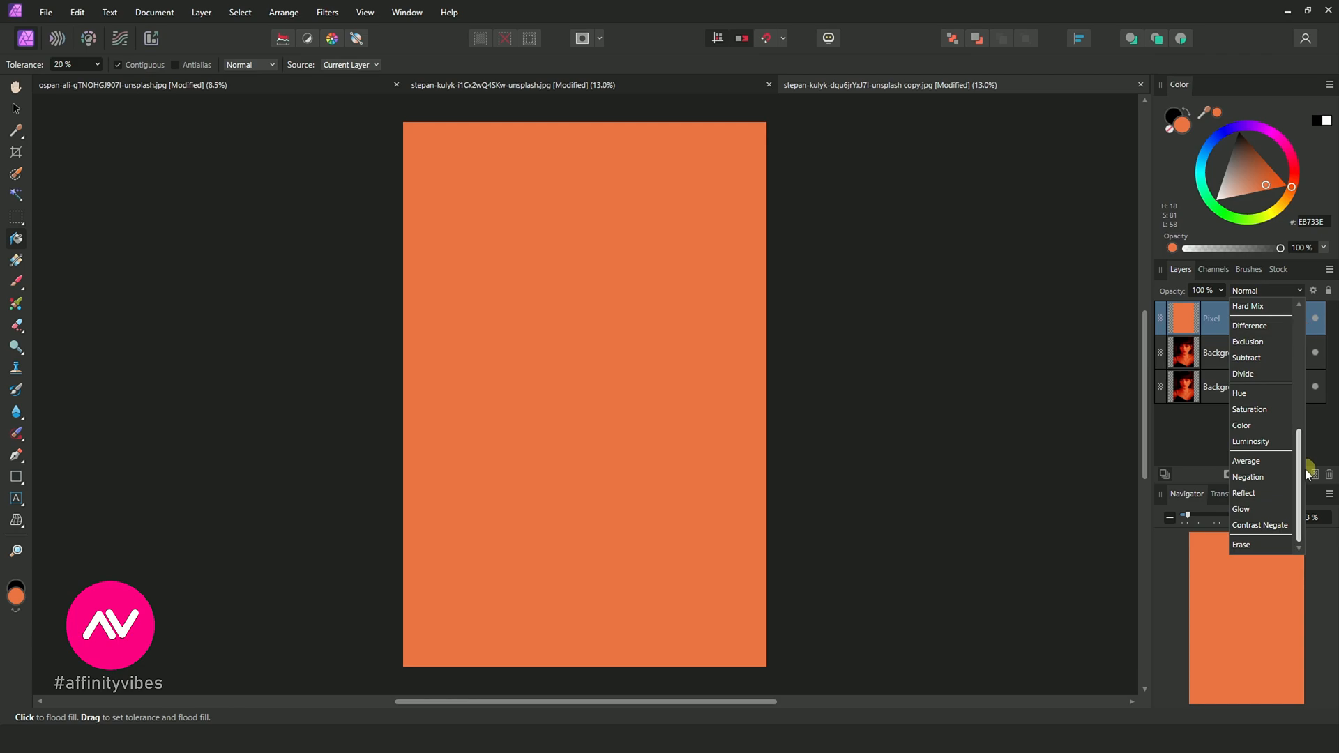
{"action": "left_click", "coordinate": [1243, 373]}
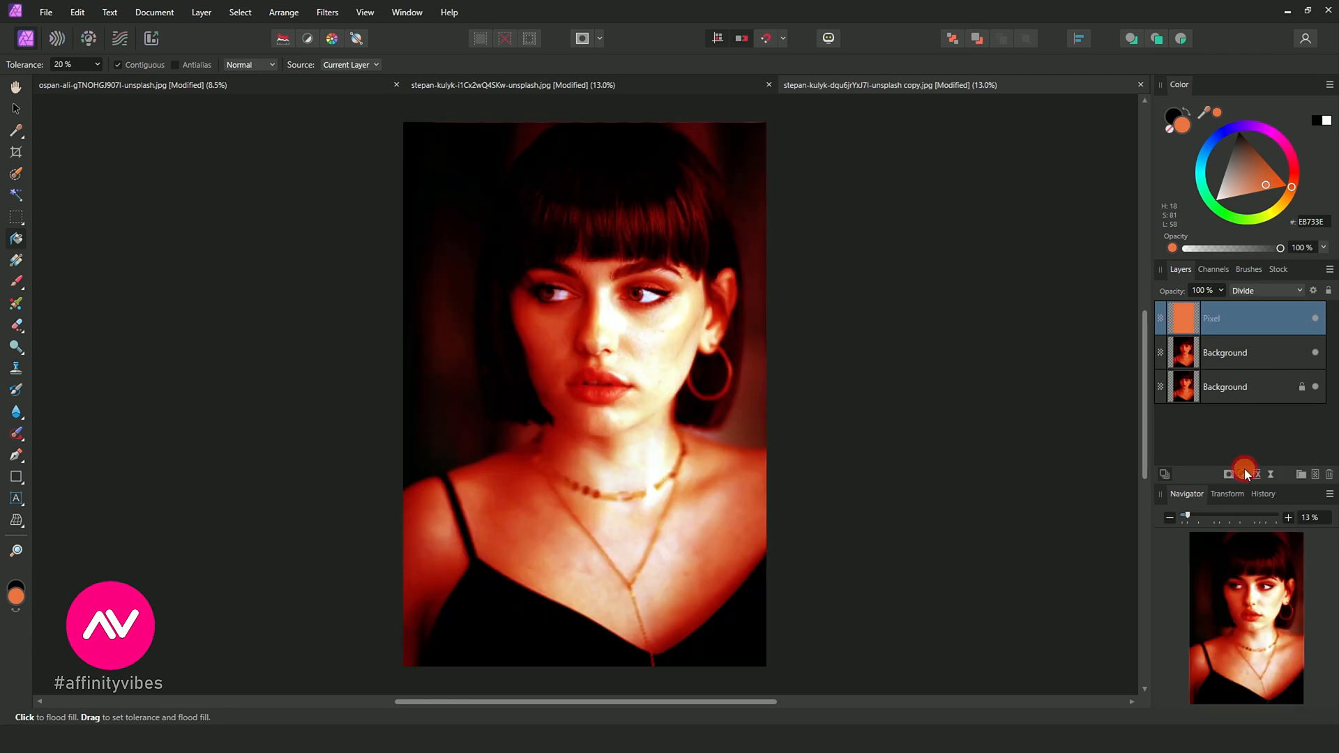
- Add an HSL adjustment and try lowering red and yellow Saturation Shift, then return to master
{"action": "left_click", "coordinate": [1243, 475]}
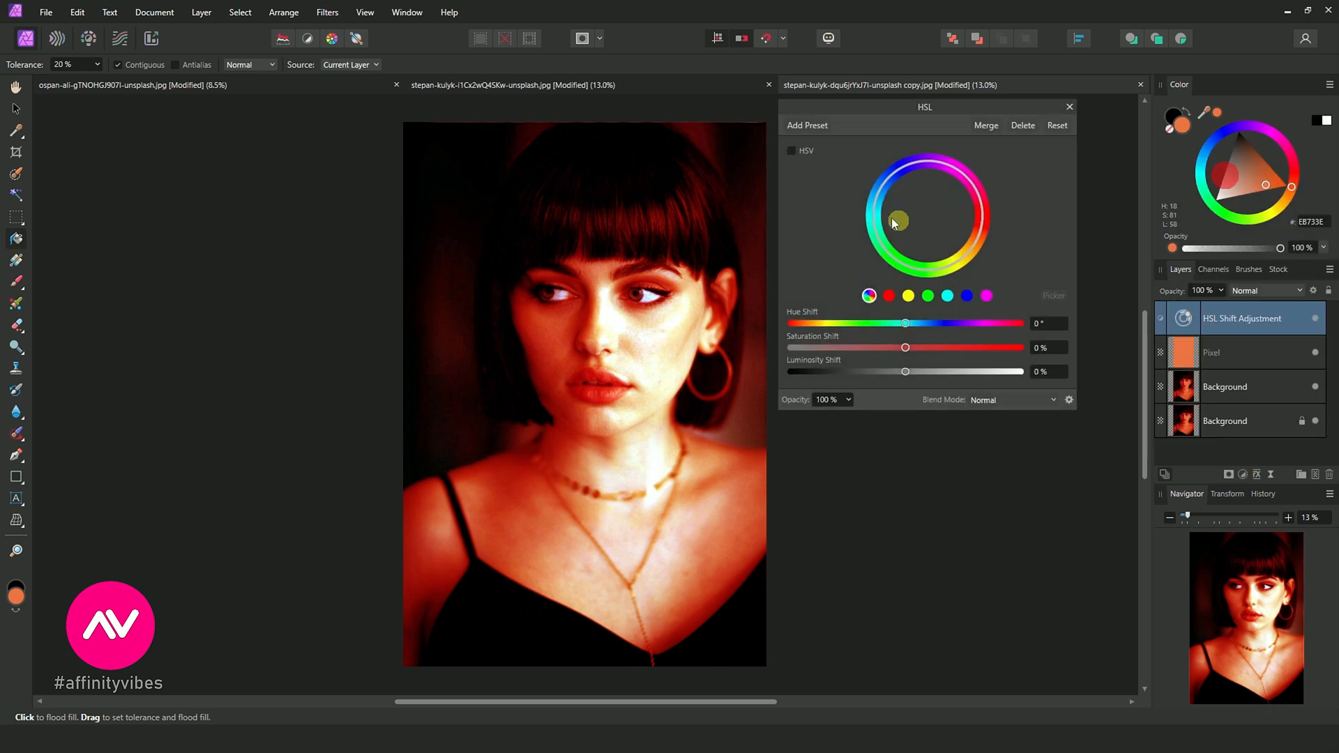
{"action": "left_click", "coordinate": [888, 296]}
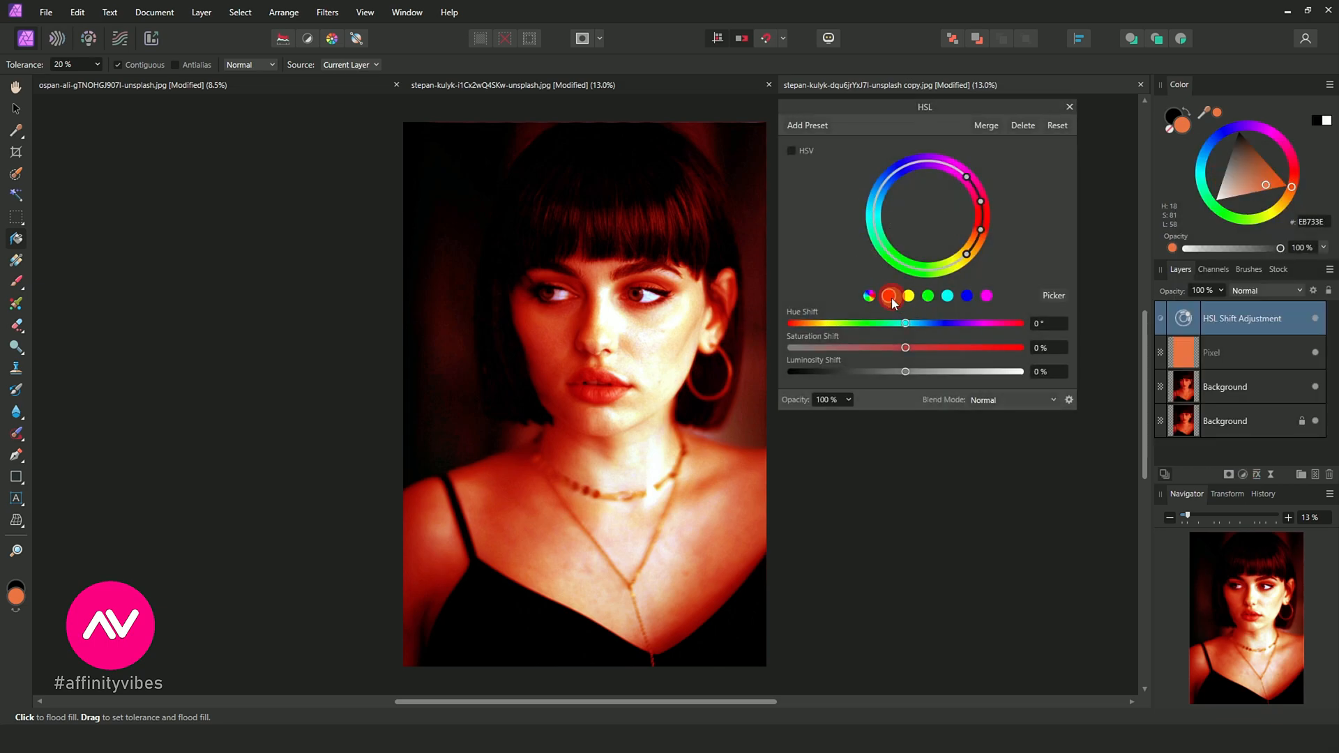
{"action": "left_click_drag", "start_coordinate": [905, 347], "coordinate": [873, 347]}
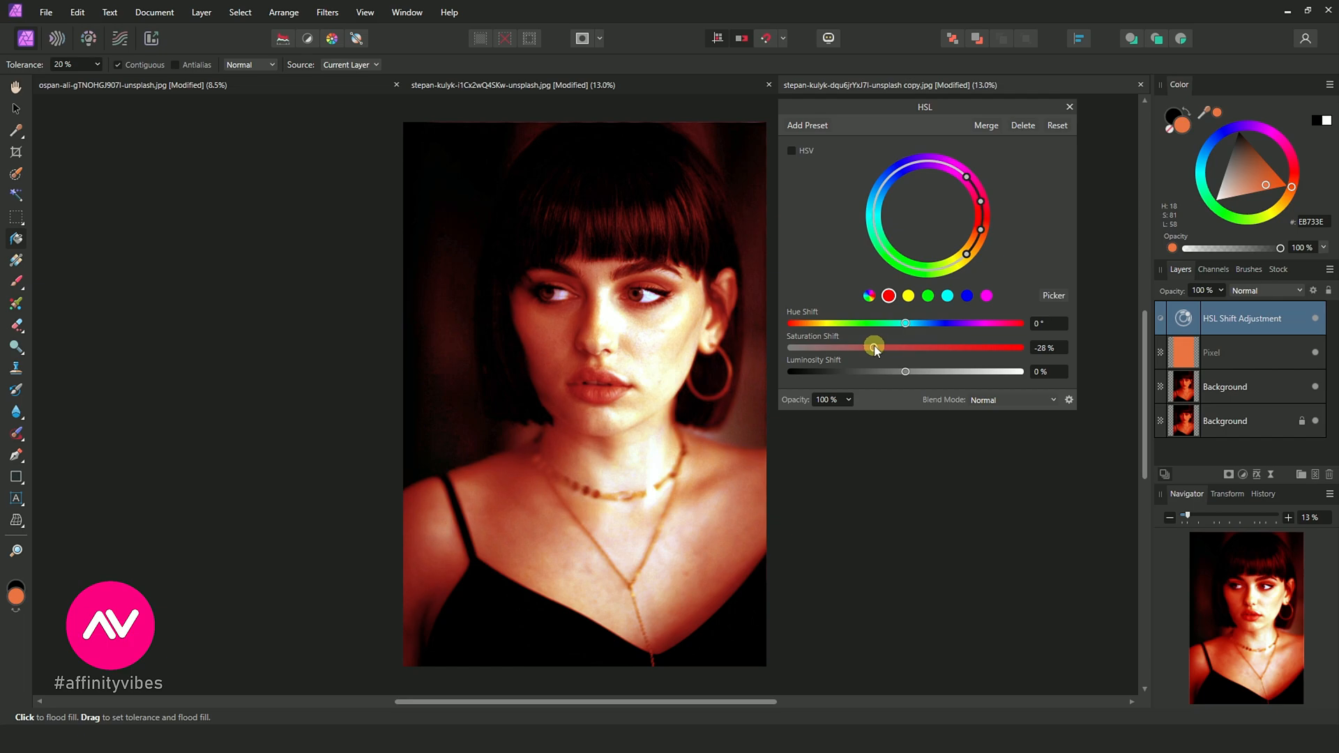
{"action": "left_click_drag", "start_coordinate": [874, 347], "coordinate": [863, 347]}
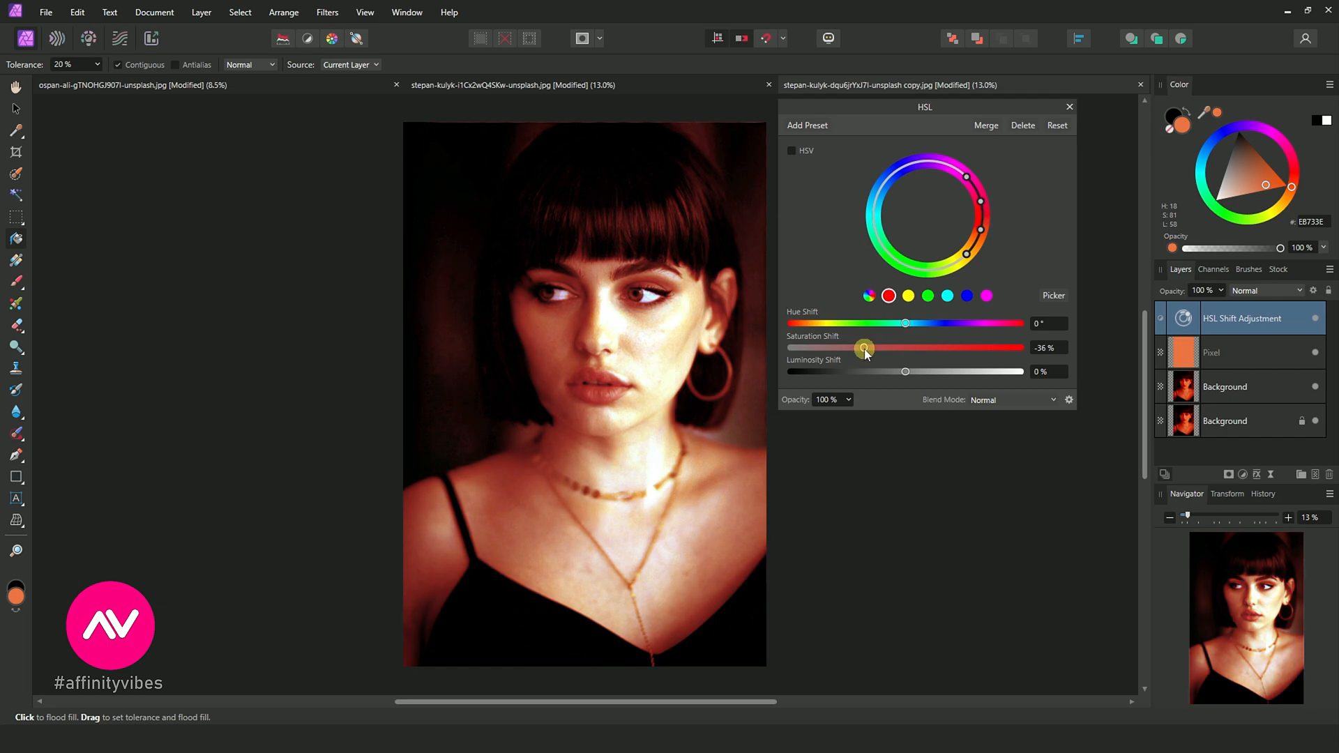
{"action": "left_click_drag", "start_coordinate": [865, 348], "coordinate": [859, 348]}
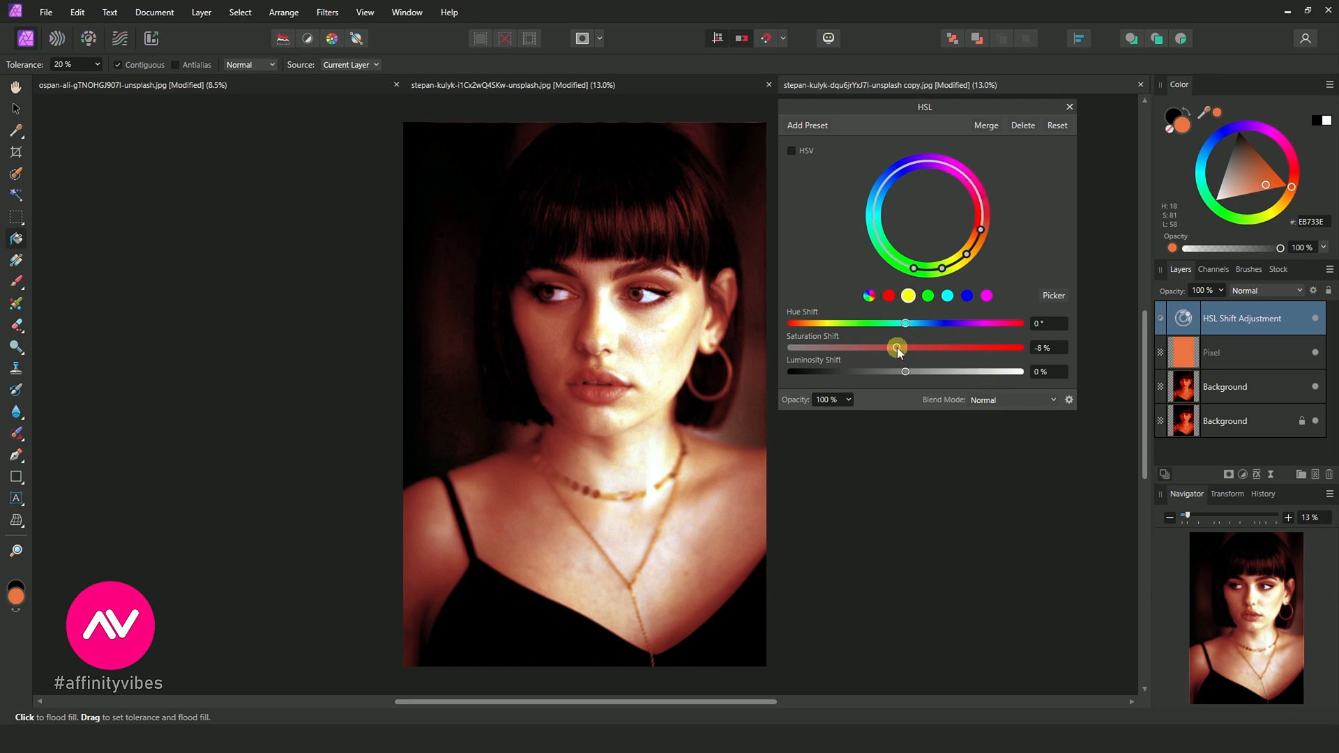
{"action": "left_click_drag", "start_coordinate": [897, 348], "coordinate": [884, 349]}
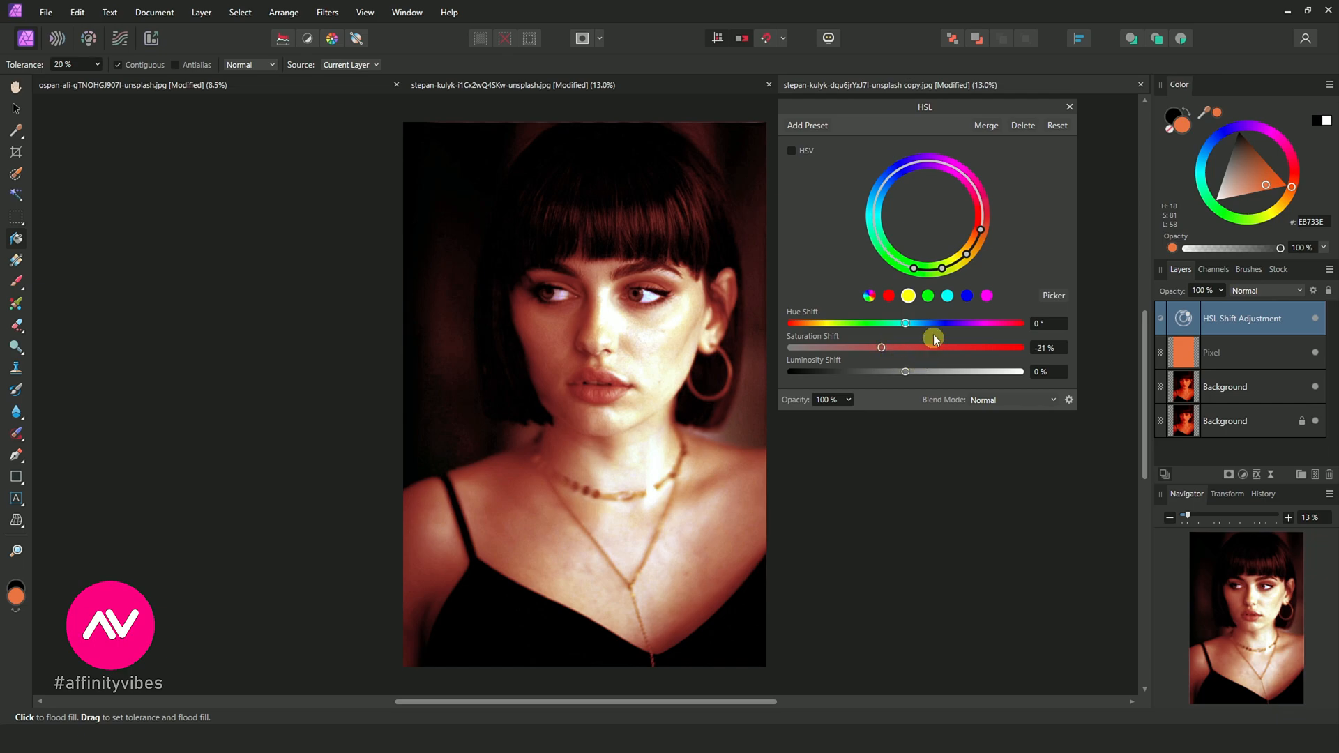
{"action": "left_click", "coordinate": [869, 295]}
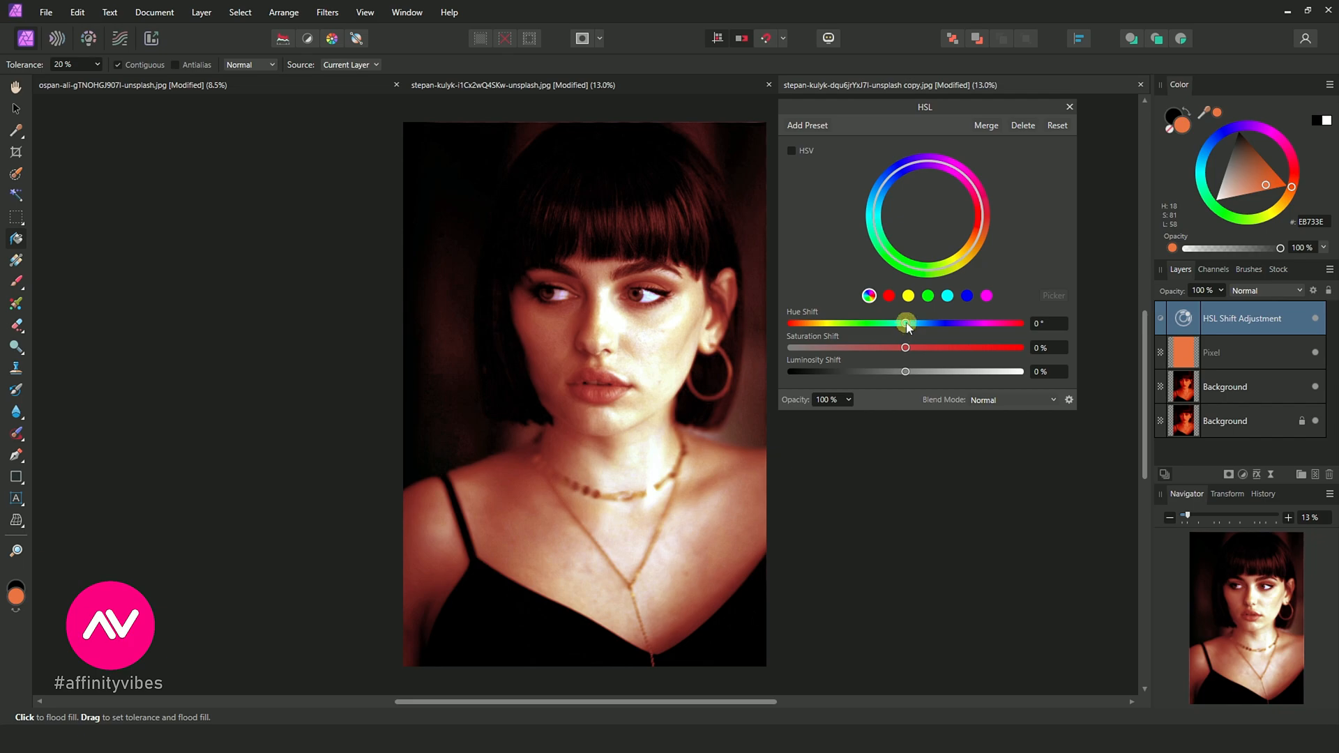
- Try a slight master Hue Shift, revert it, and desaturate the red range to about -47%
{"action": "left_click_drag", "start_coordinate": [905, 322], "coordinate": [914, 323]}
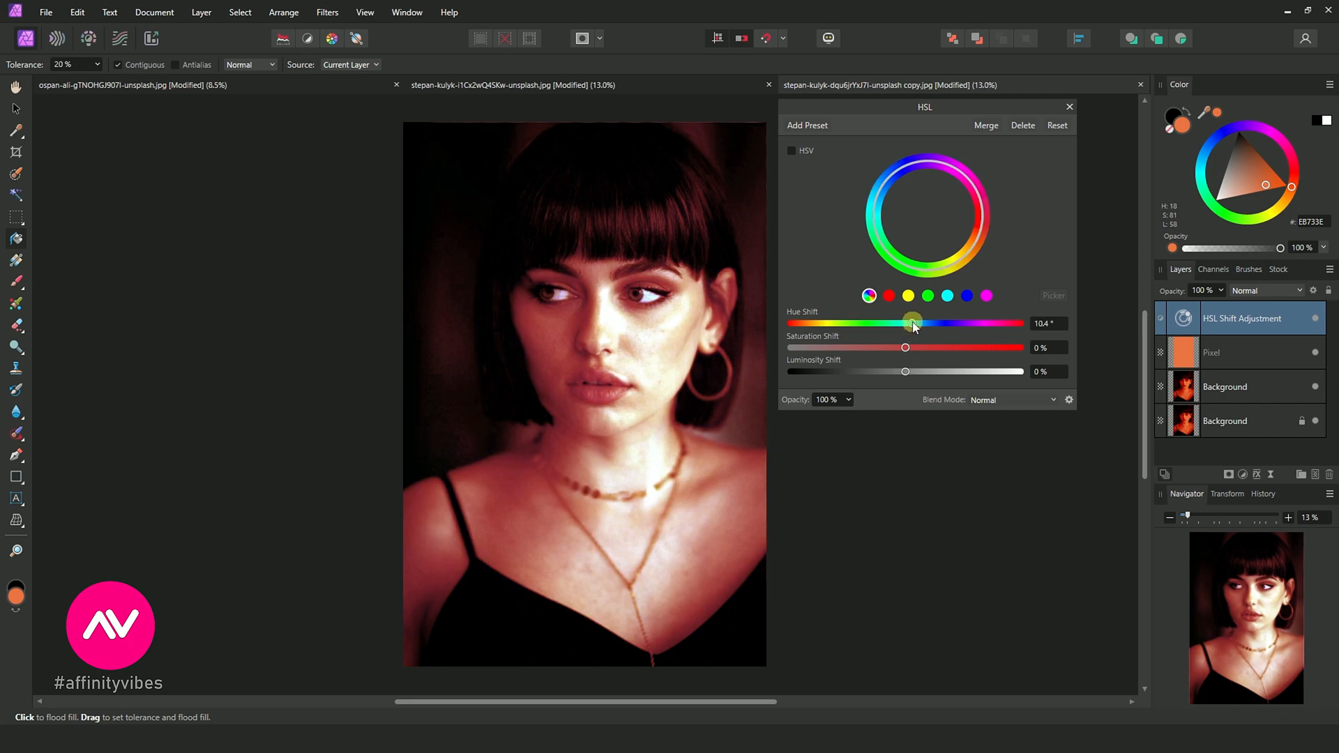
{"action": "left_click_drag", "start_coordinate": [913, 322], "coordinate": [903, 323]}
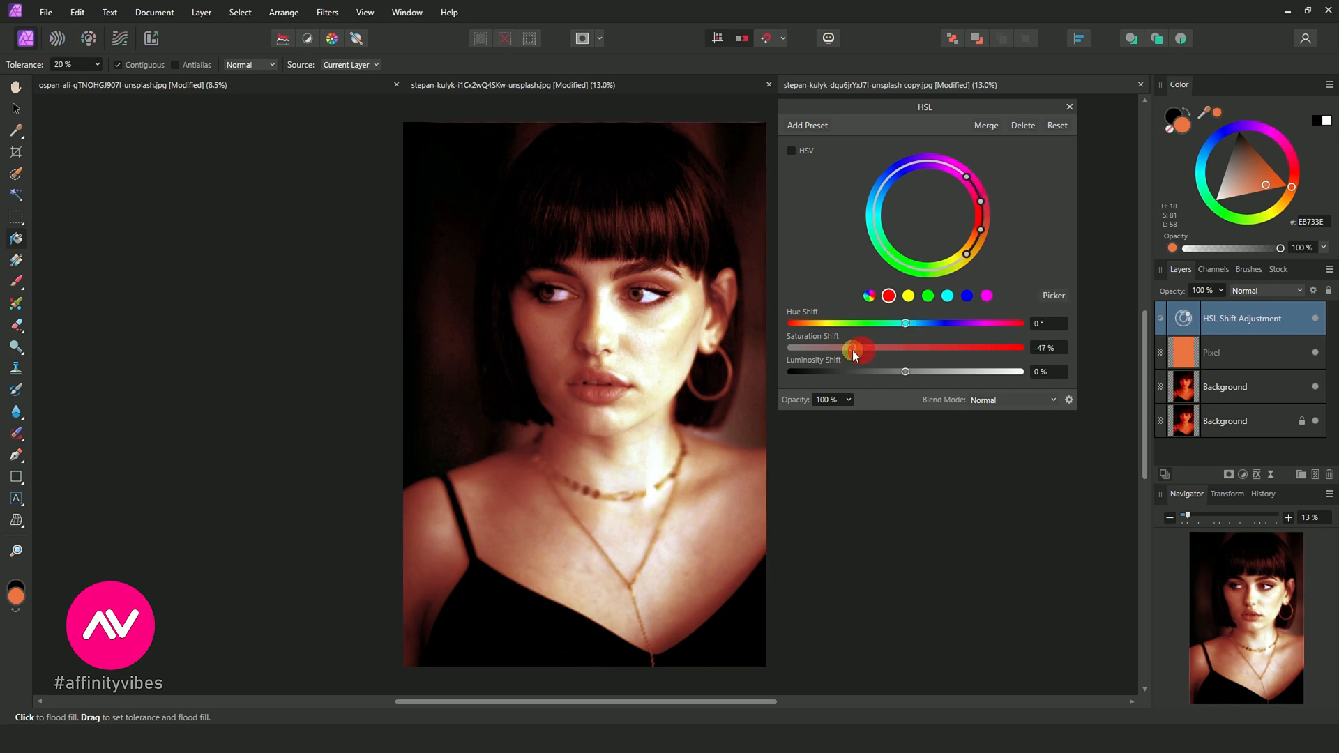
{"action": "left_click_drag", "start_coordinate": [858, 347], "coordinate": [841, 348]}
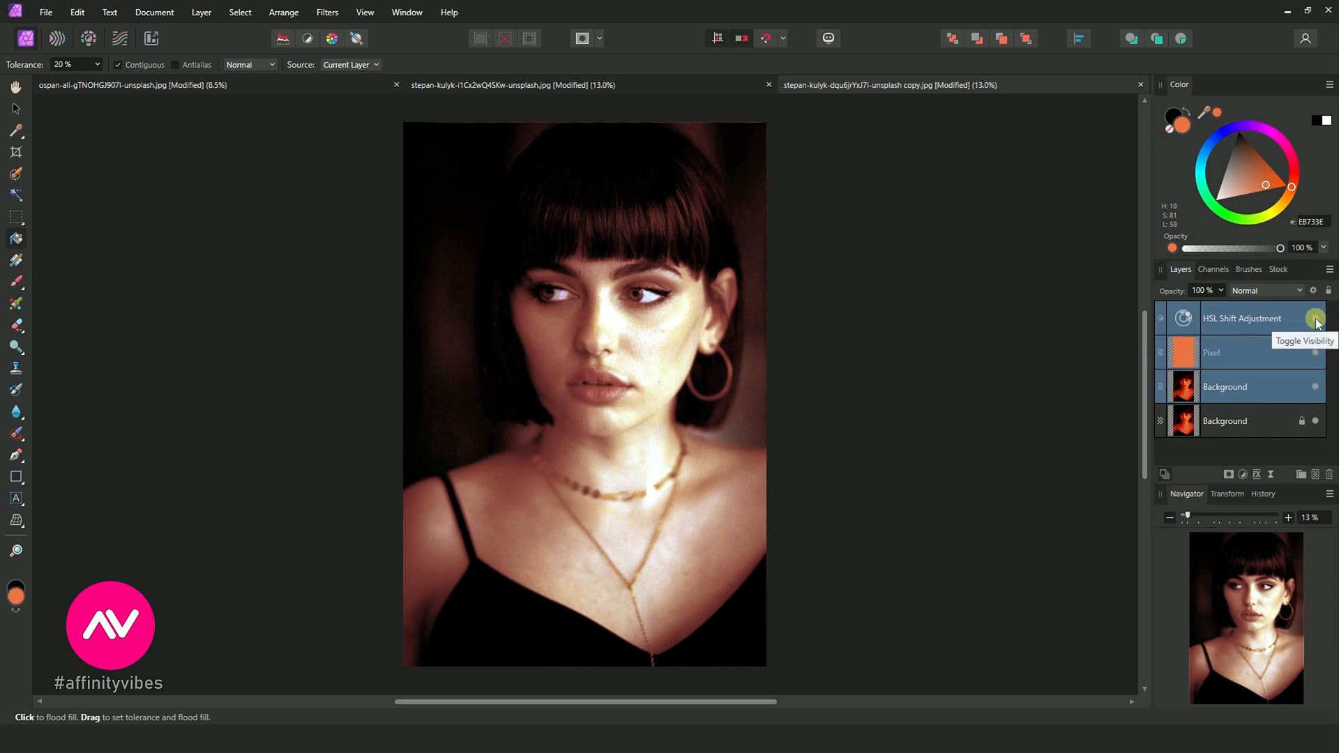
{"action": "left_click", "coordinate": [1314, 318]}
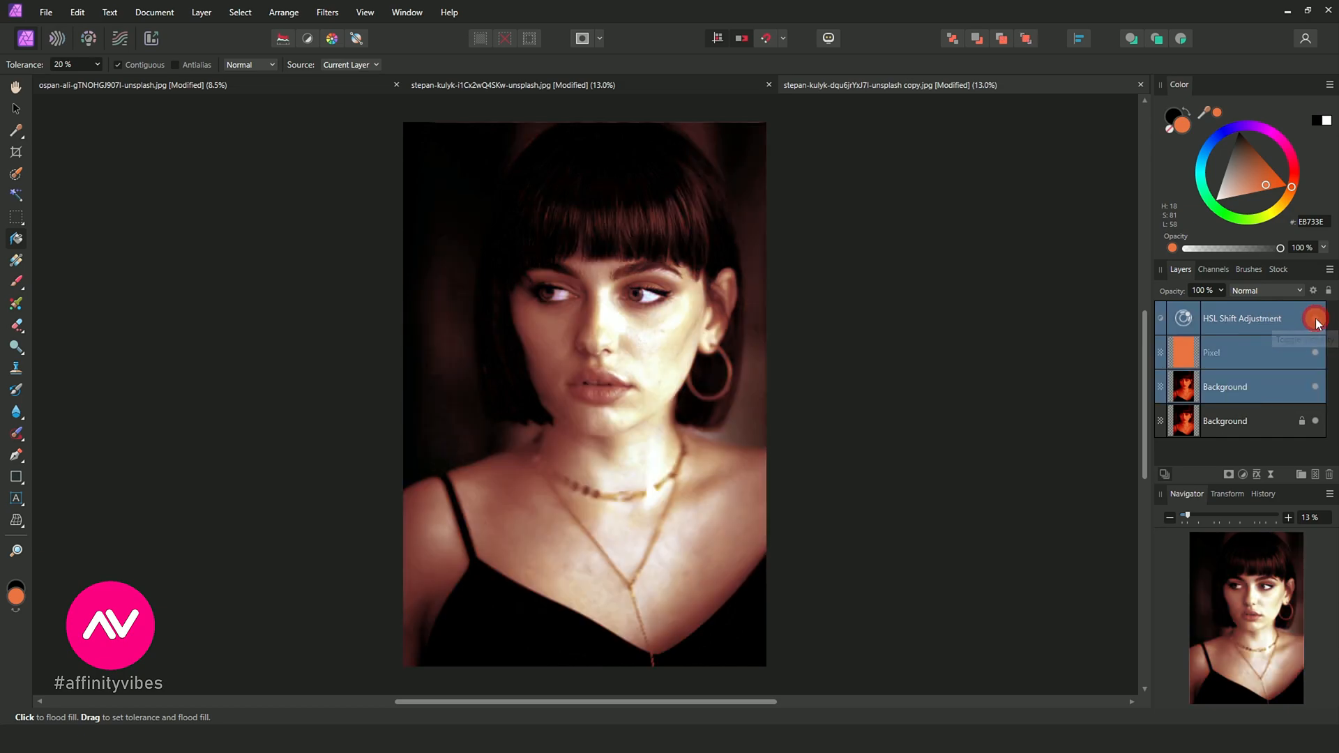
{"action": "left_click", "coordinate": [1316, 318]}
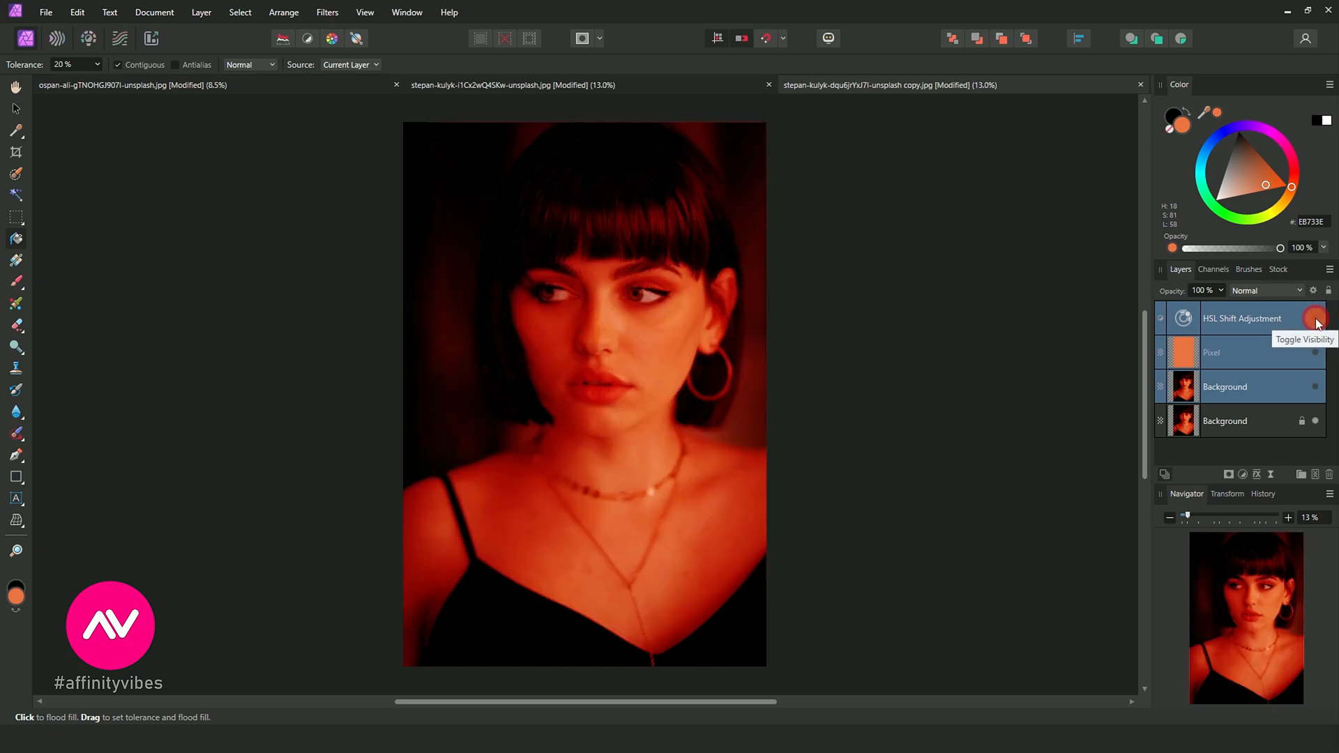
{"action": "left_click", "coordinate": [1311, 318]}
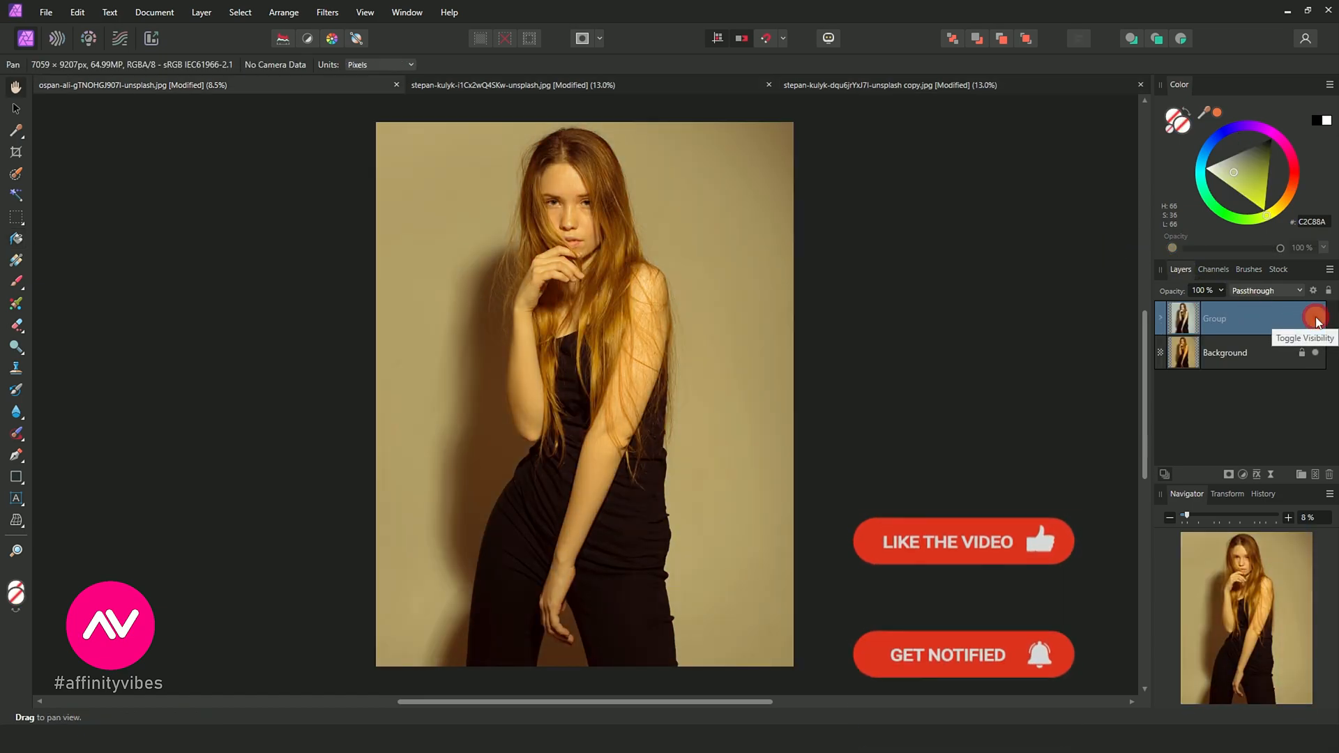
{"action": "left_click", "coordinate": [1314, 318]}
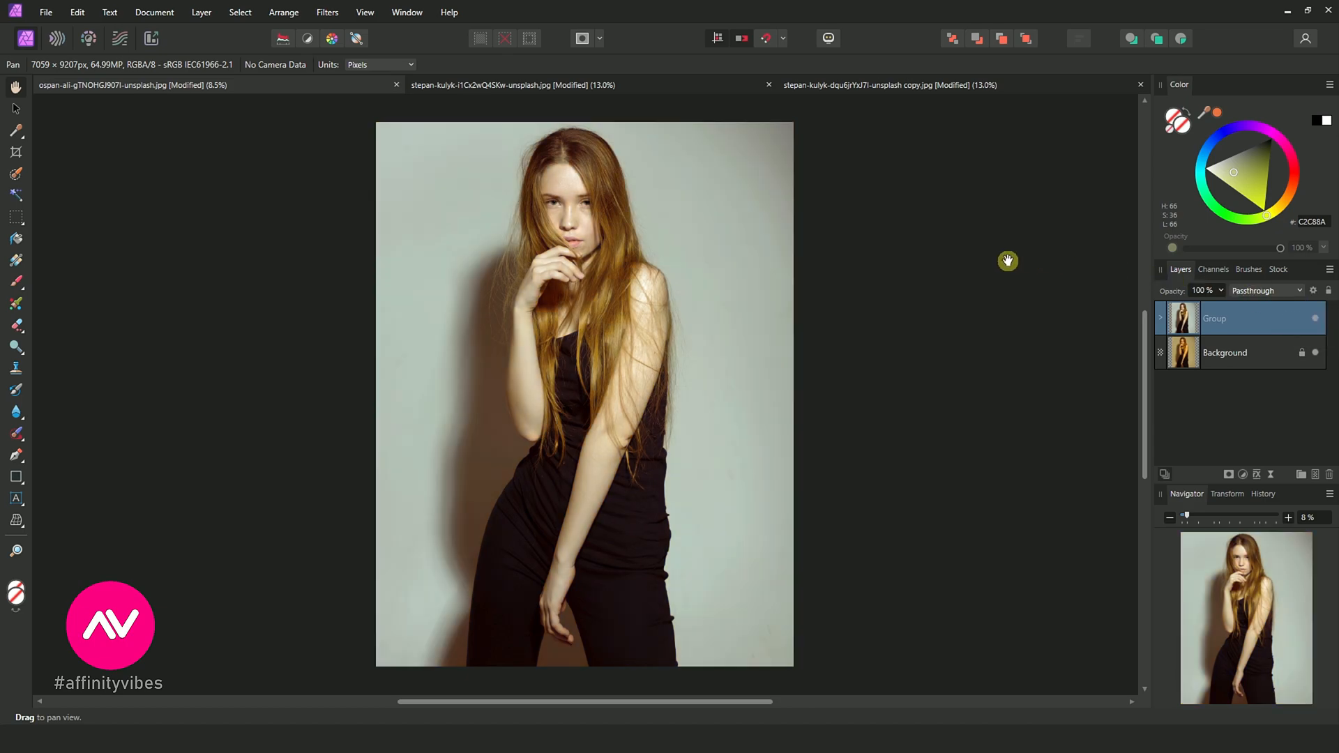
{"action": "mouse_move", "coordinate": [672, 321]}
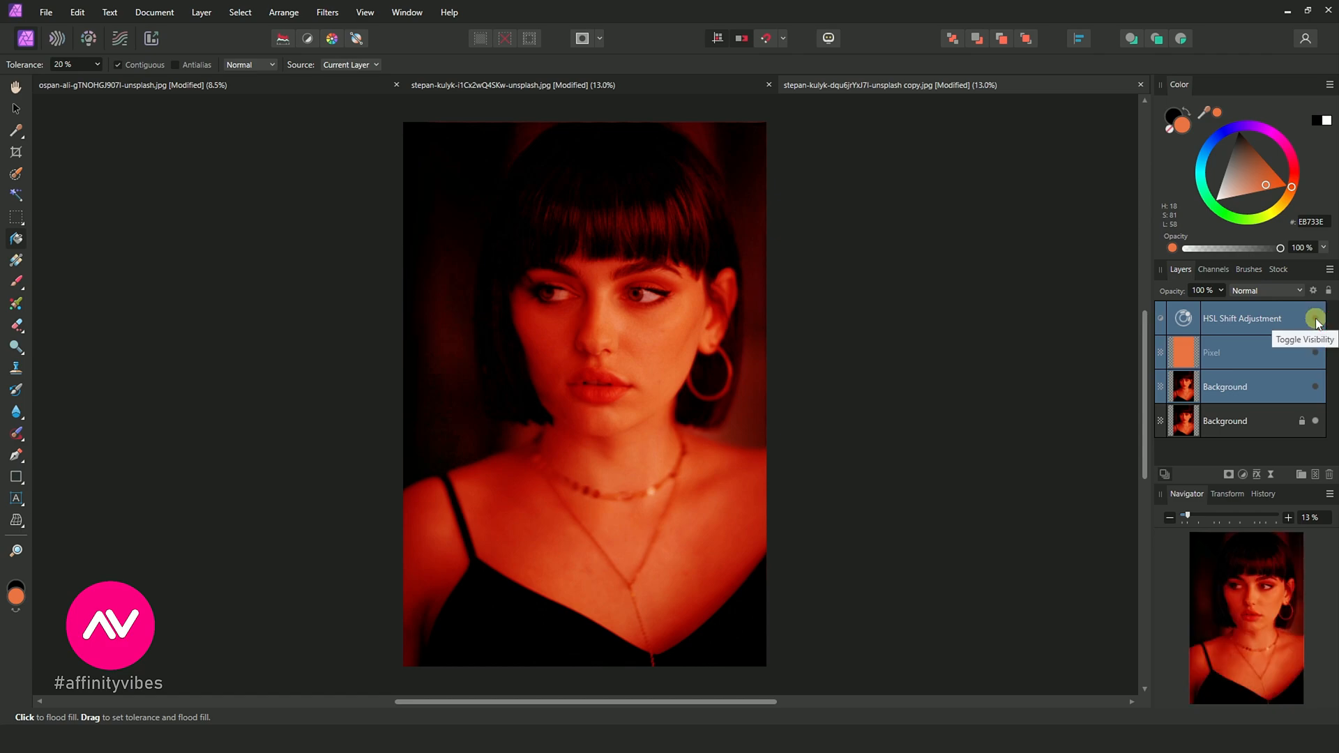
{"action": "left_click", "coordinate": [1313, 318]}
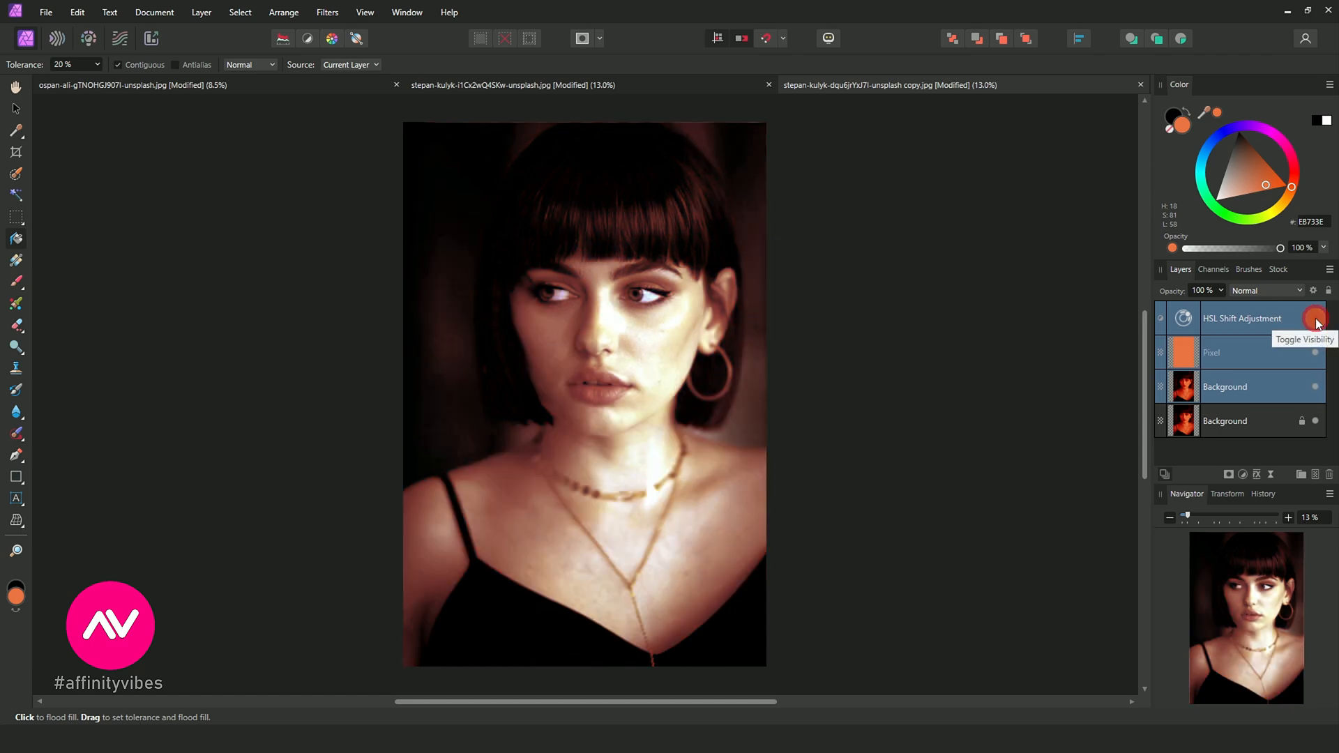